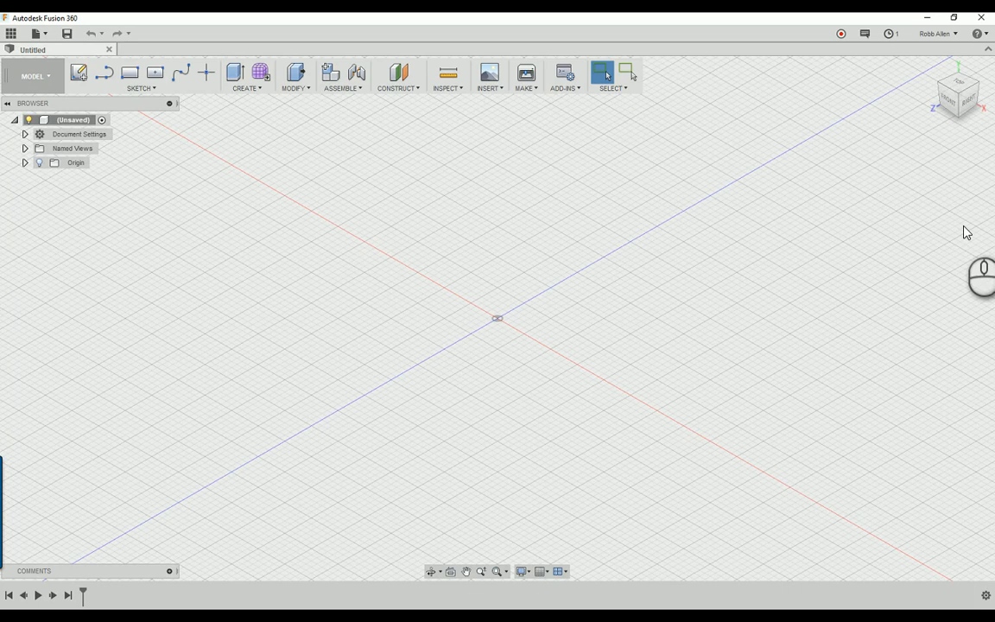
pyautogui.moveTo(659, 226)
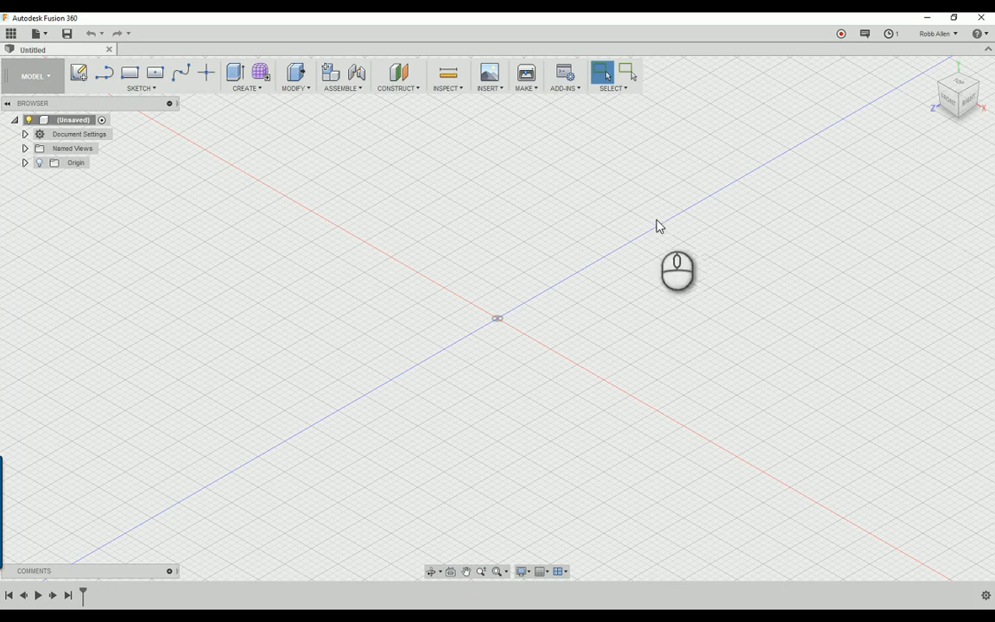
pyautogui.moveTo(330, 74)
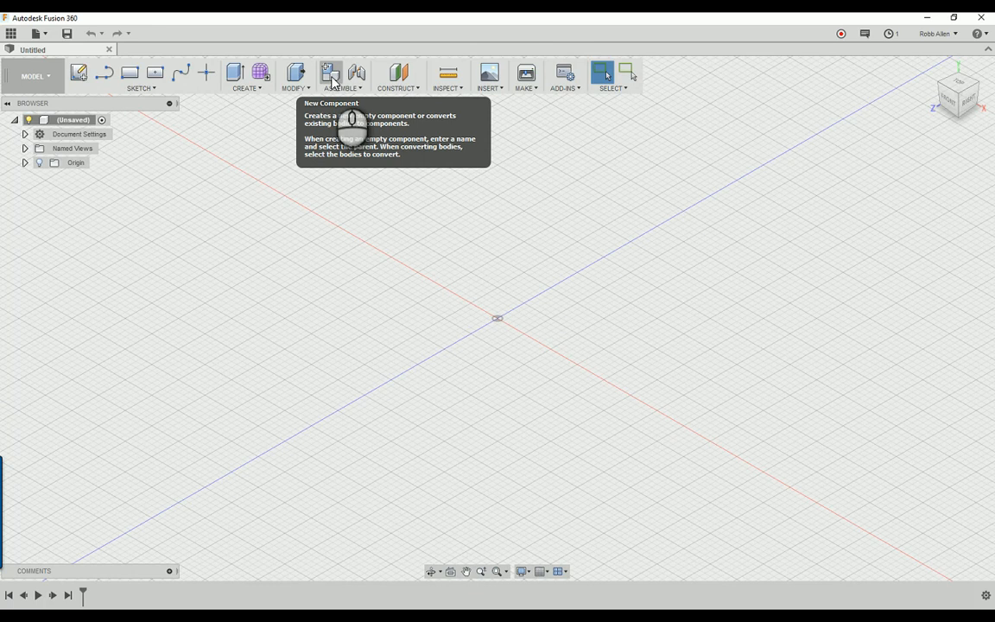
# Create a new empty component named 'Guitar Body'
pyautogui.click(331, 72)
pyautogui.write('Gui')
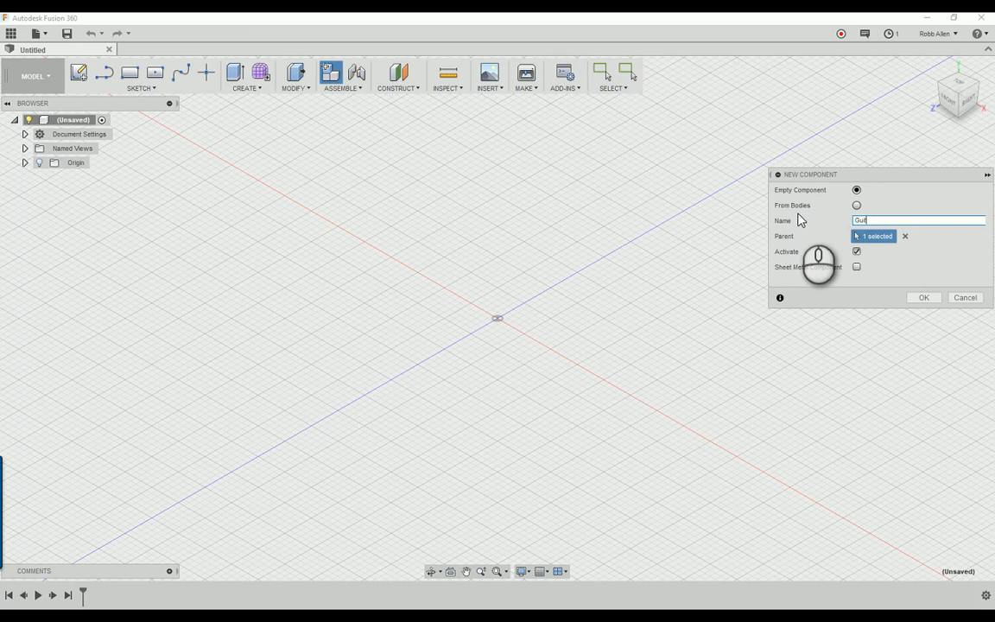
pyautogui.click(923, 297)
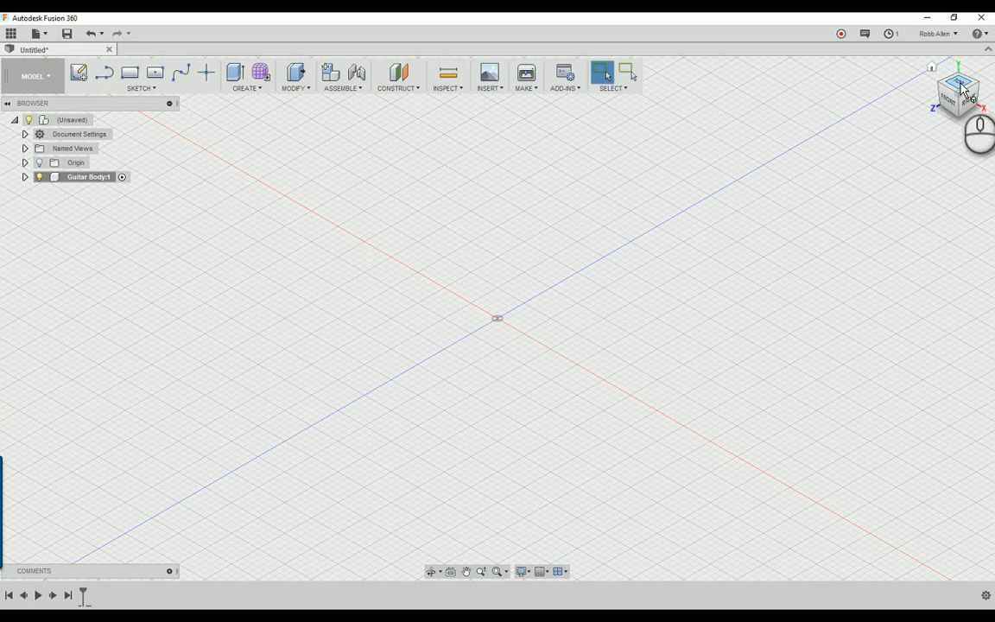
# Switch to the TOP view to look straight down on the ground plane
pyautogui.click(957, 92)
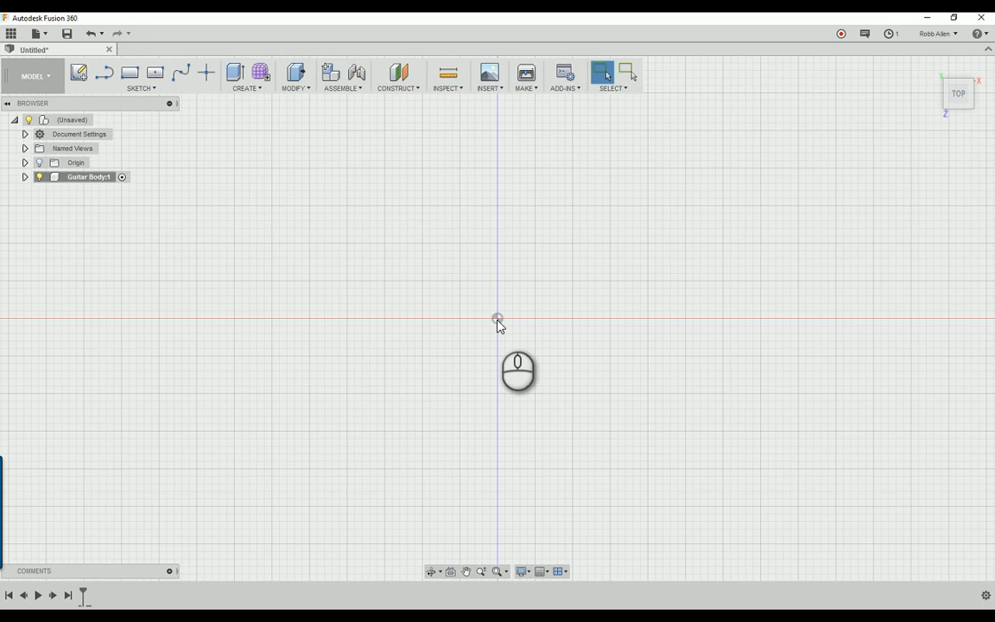
pyautogui.moveTo(487, 326)
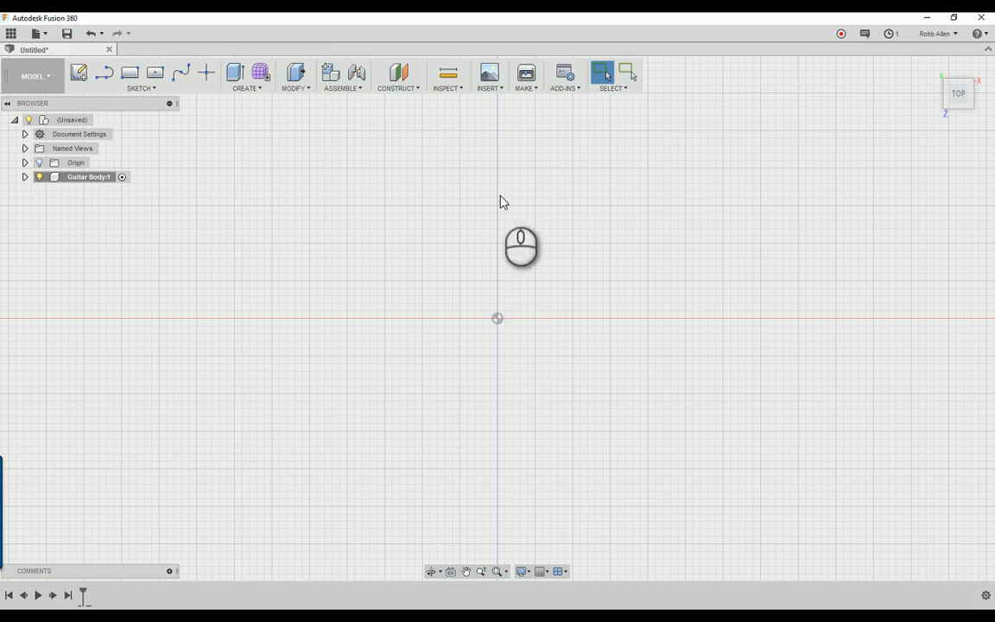
pyautogui.moveTo(510, 188)
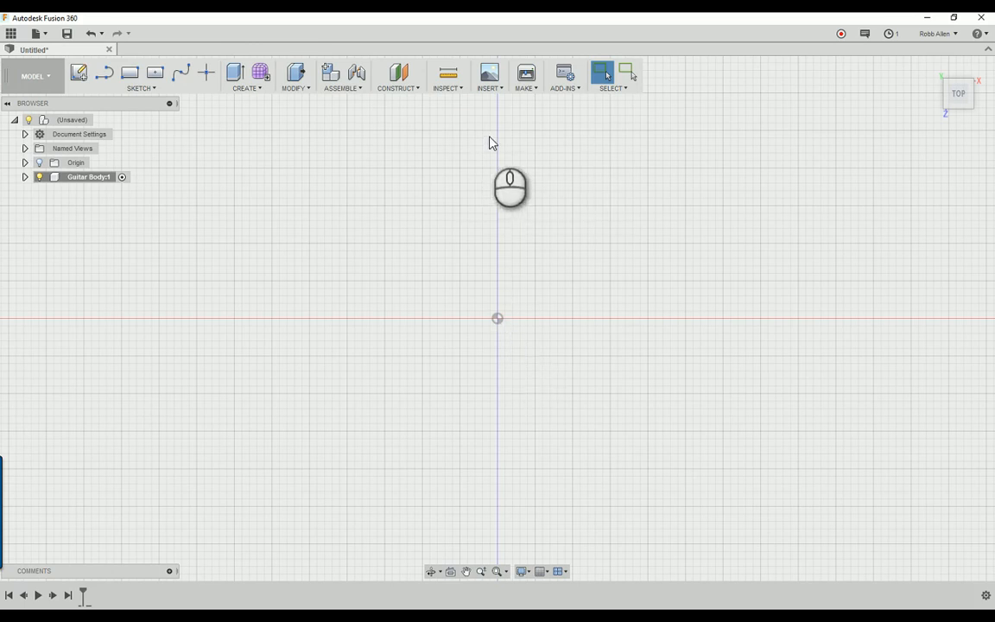
pyautogui.moveTo(509, 492)
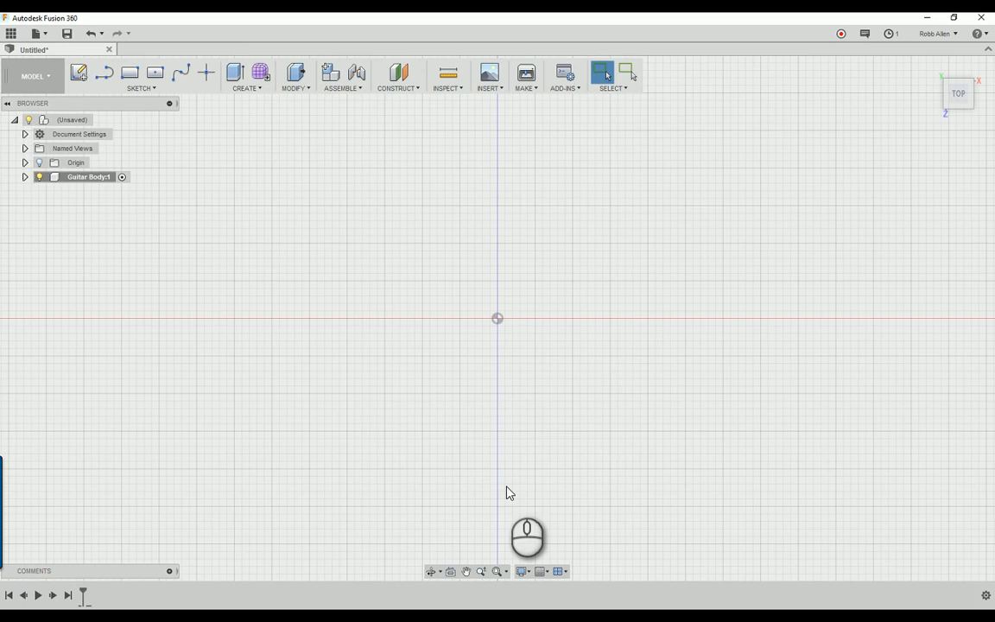
pyautogui.moveTo(369, 285)
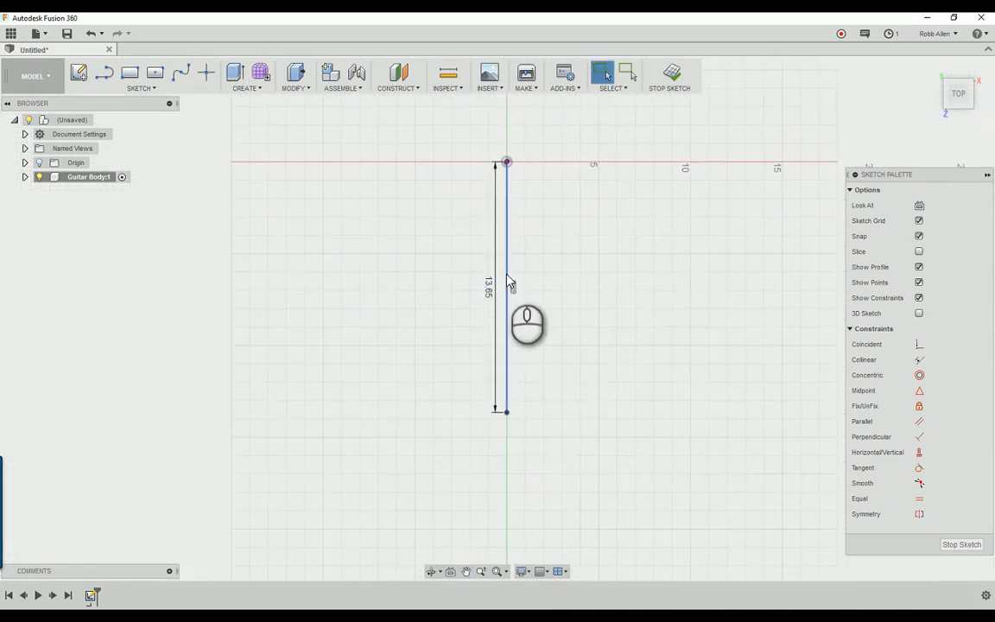
# Make the vertical line a construction centreline and delete its 13.65 in dimension
pyautogui.click(506, 285)
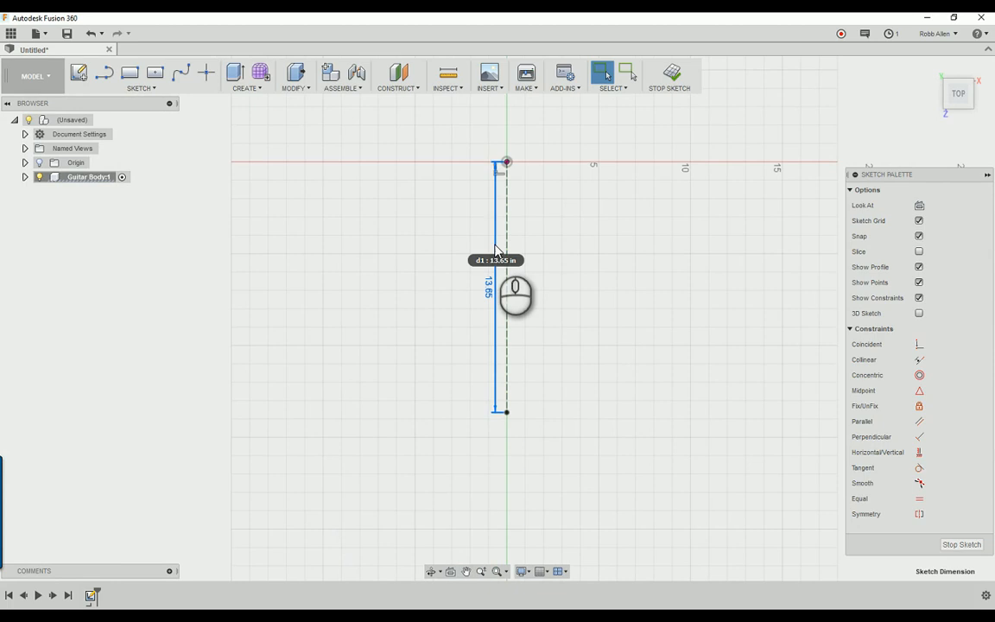
pyautogui.click(496, 250)
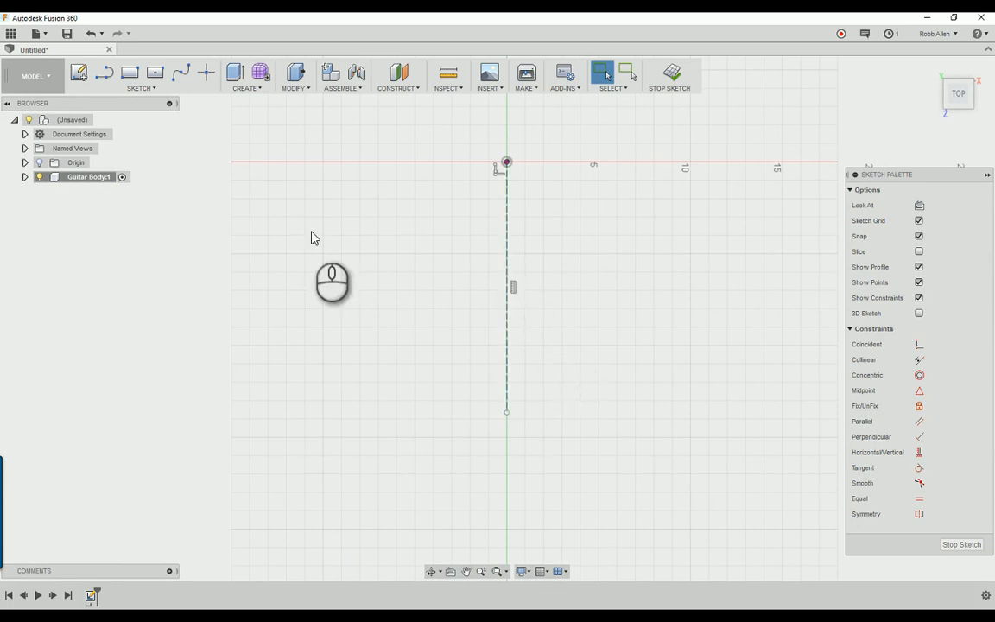
pyautogui.moveTo(508, 415)
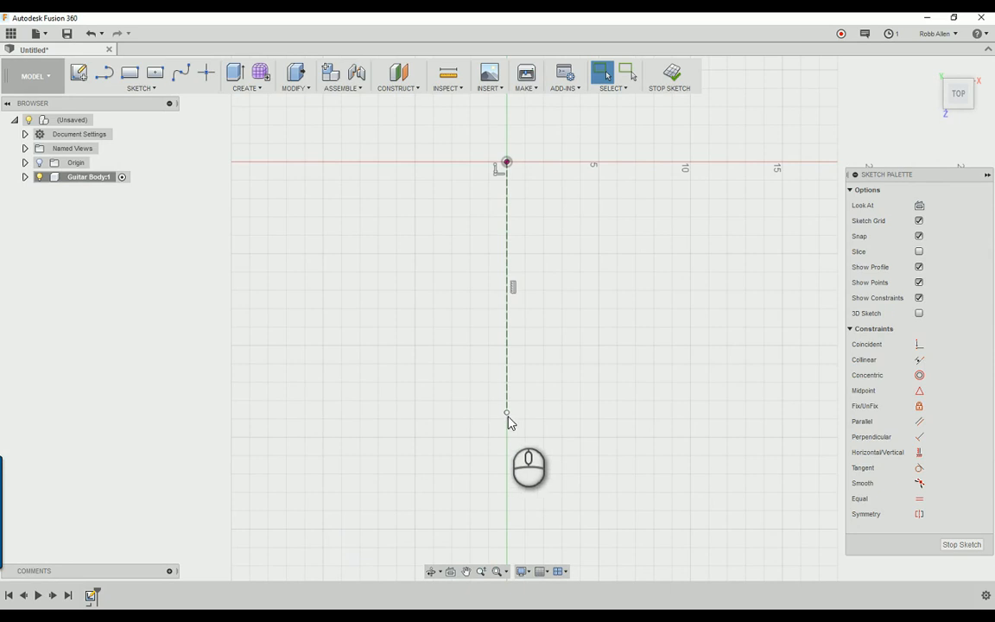
pyautogui.moveTo(525, 416)
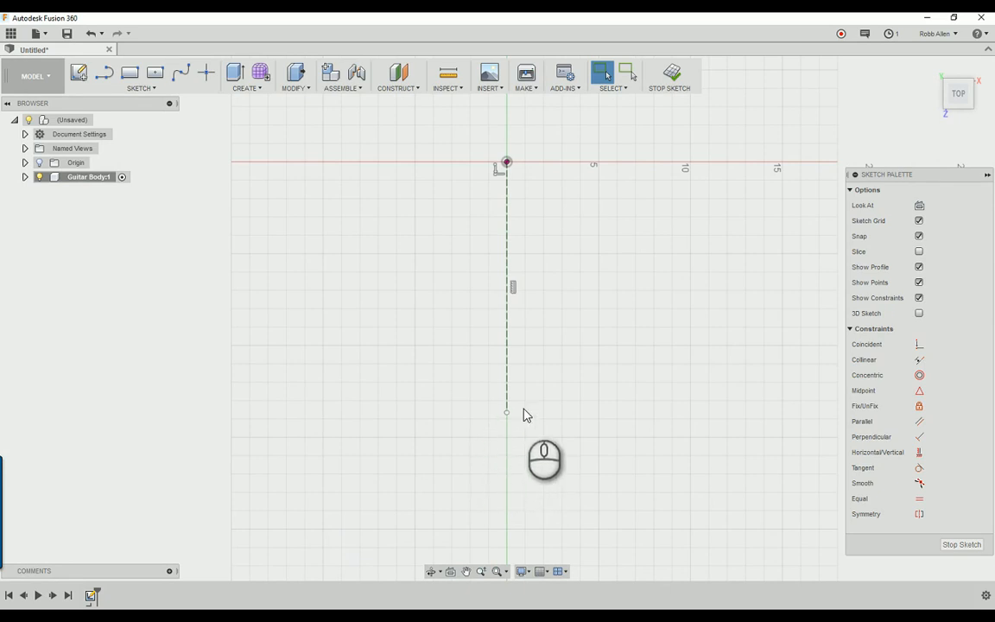
pyautogui.click(140, 87)
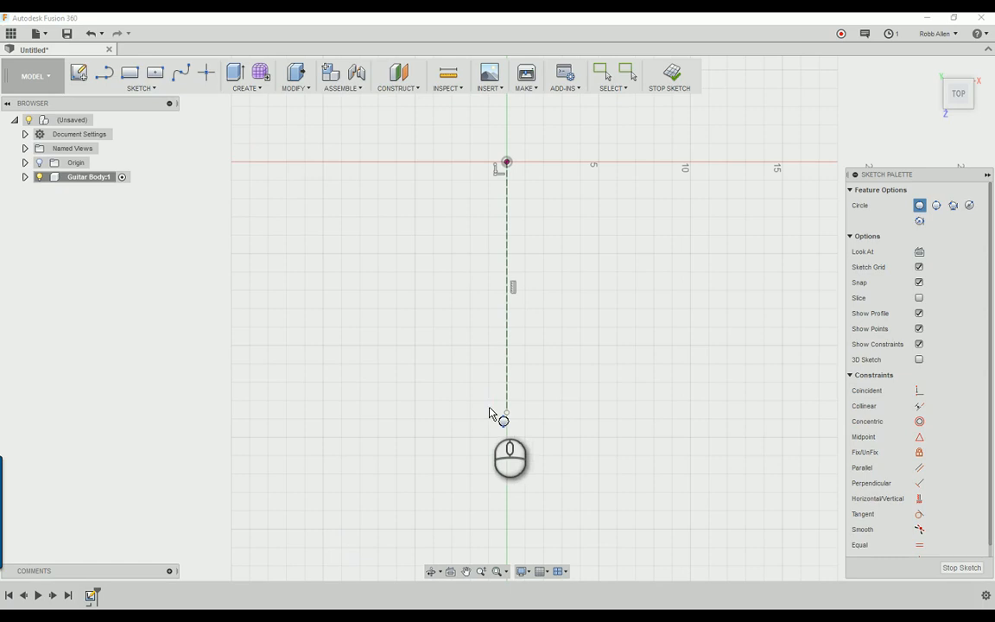
# Draw two 1.5 in circles at the centreline end and lower right, 7.60 in across and 6.315 in down
pyautogui.click(506, 420)
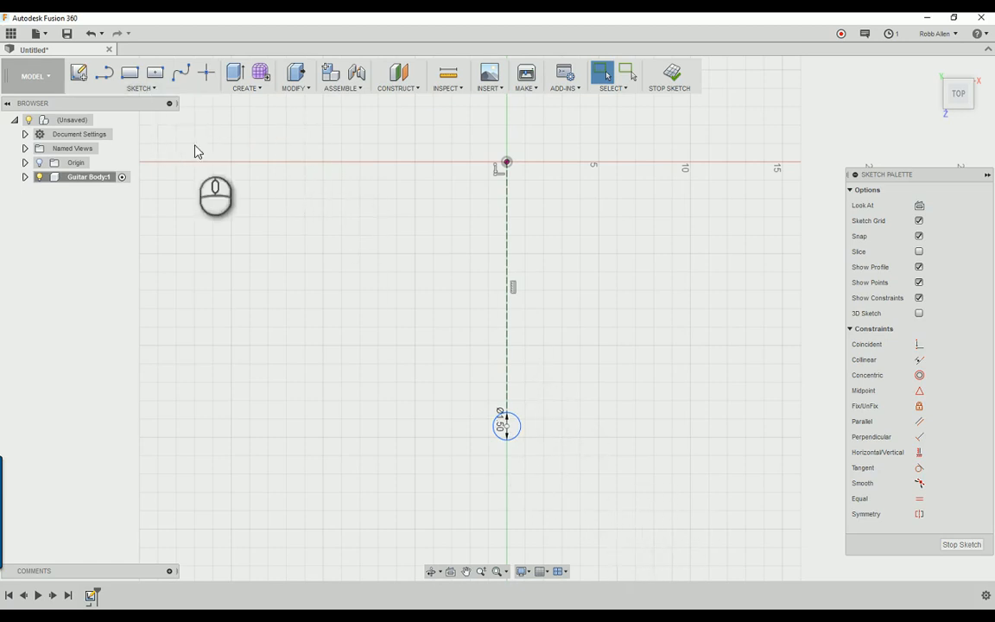
pyautogui.click(140, 87)
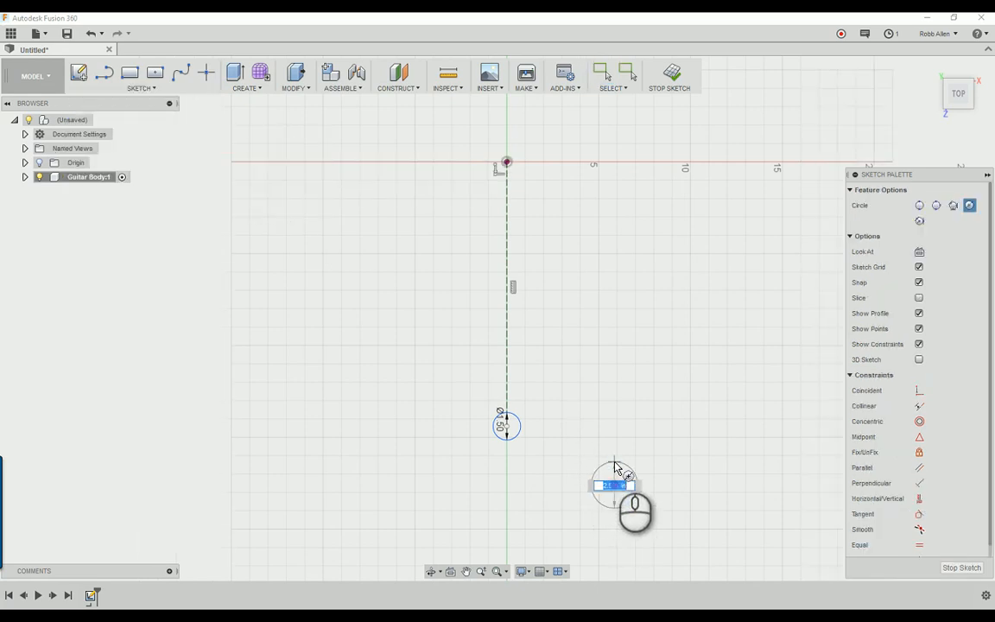
pyautogui.write('1.5')
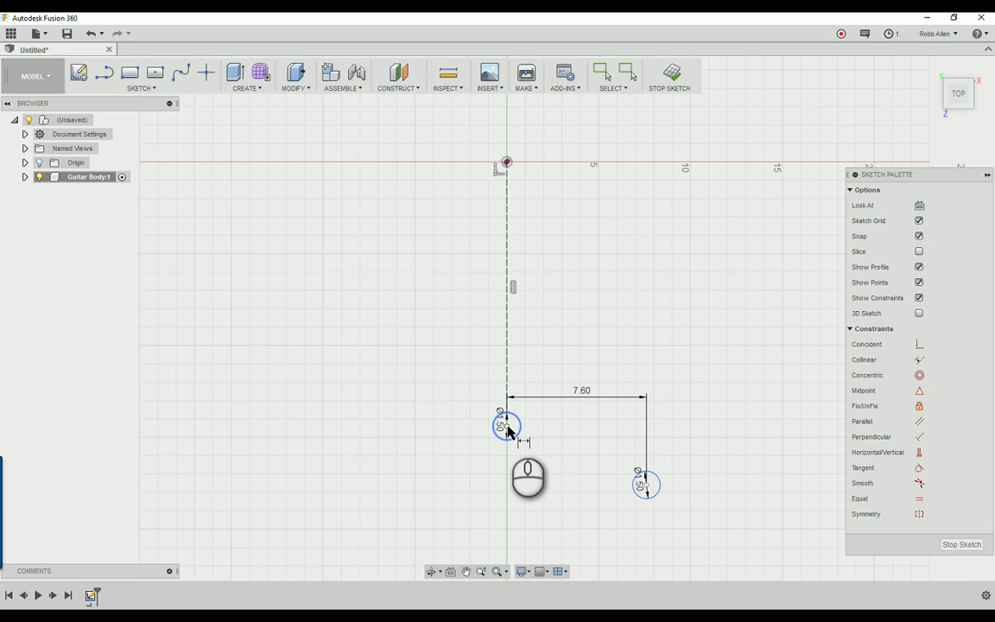
pyautogui.click(506, 425)
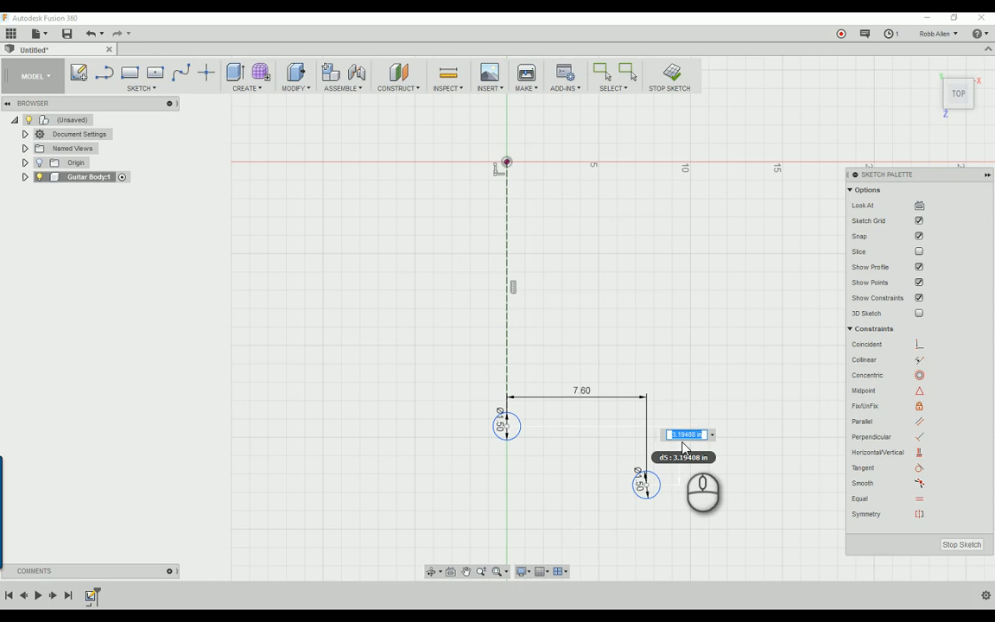
pyautogui.write('6.315')
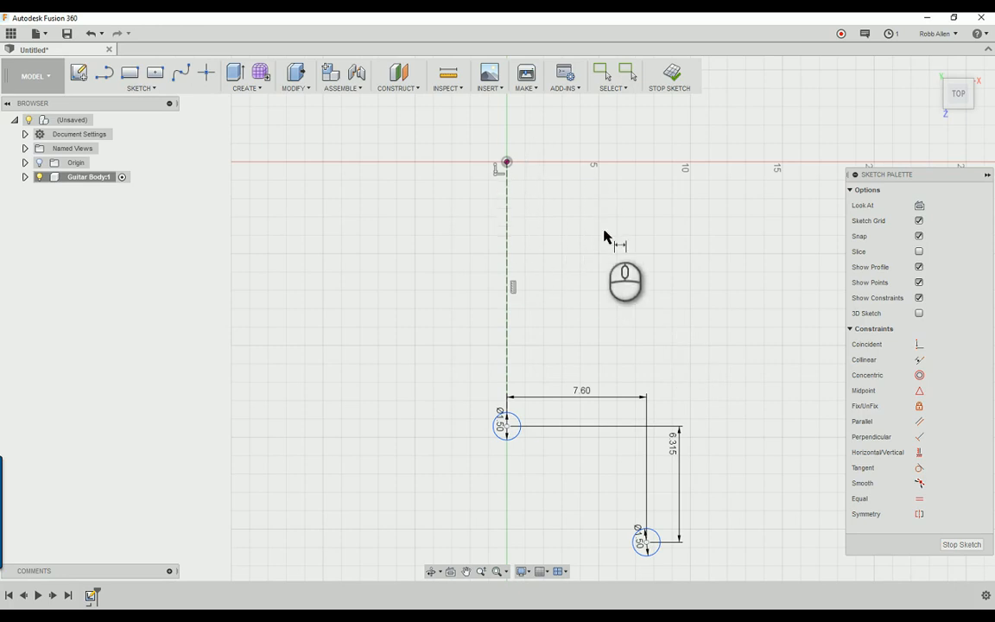
pyautogui.moveTo(568, 199)
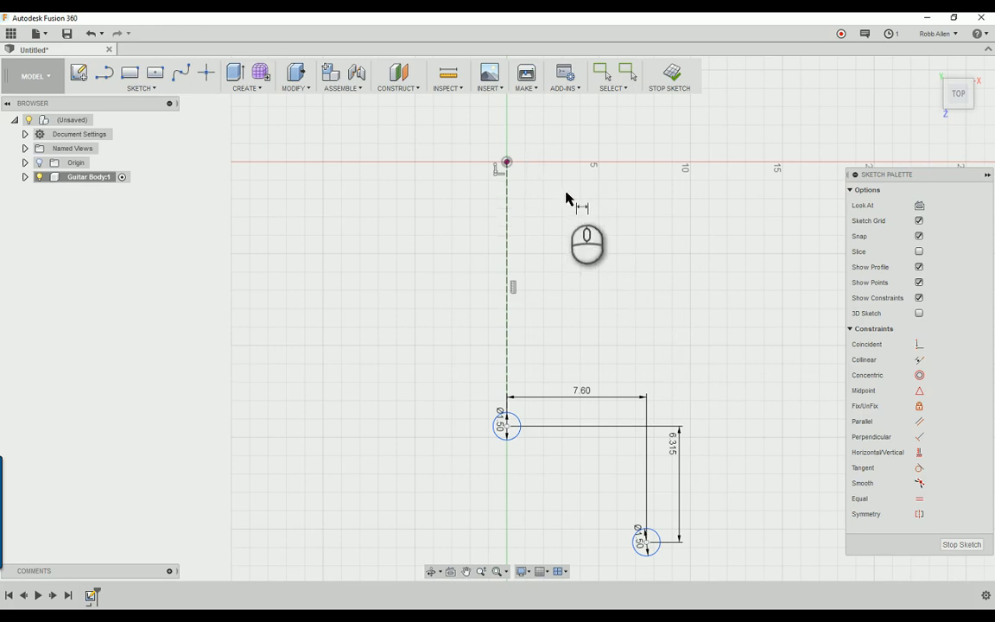
pyautogui.moveTo(437, 168)
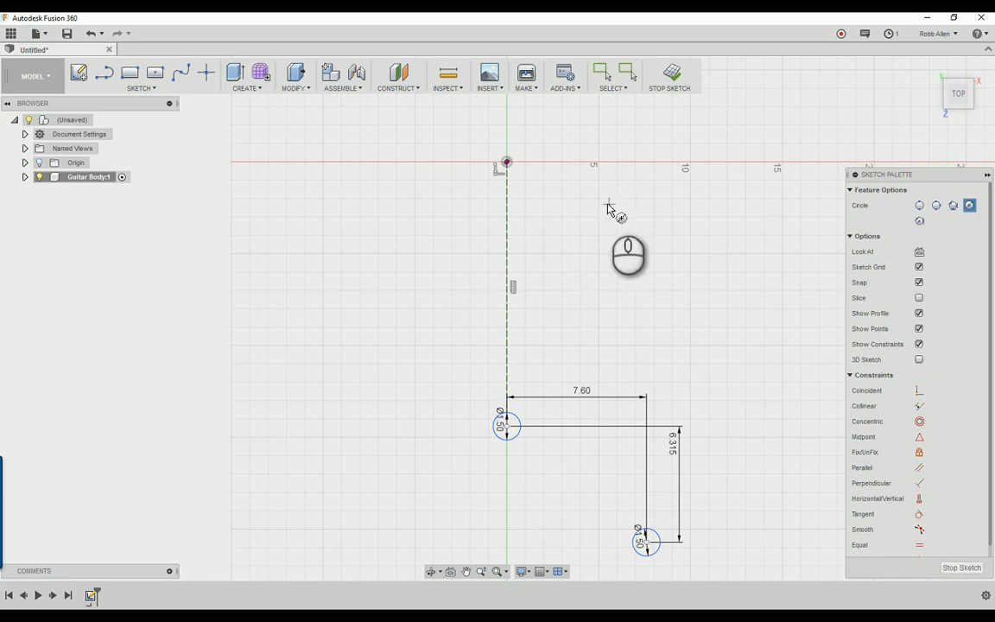
# Draw a 3.935 in circle near the top, dimensioned 3.015 in right and 0.598 in down
pyautogui.click(590, 156)
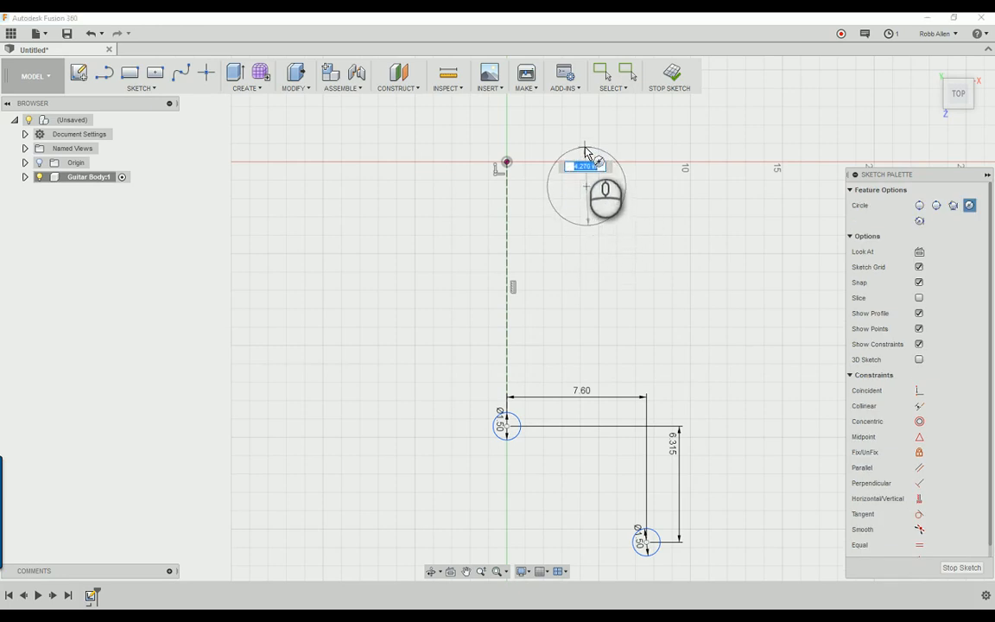
pyautogui.write('3')
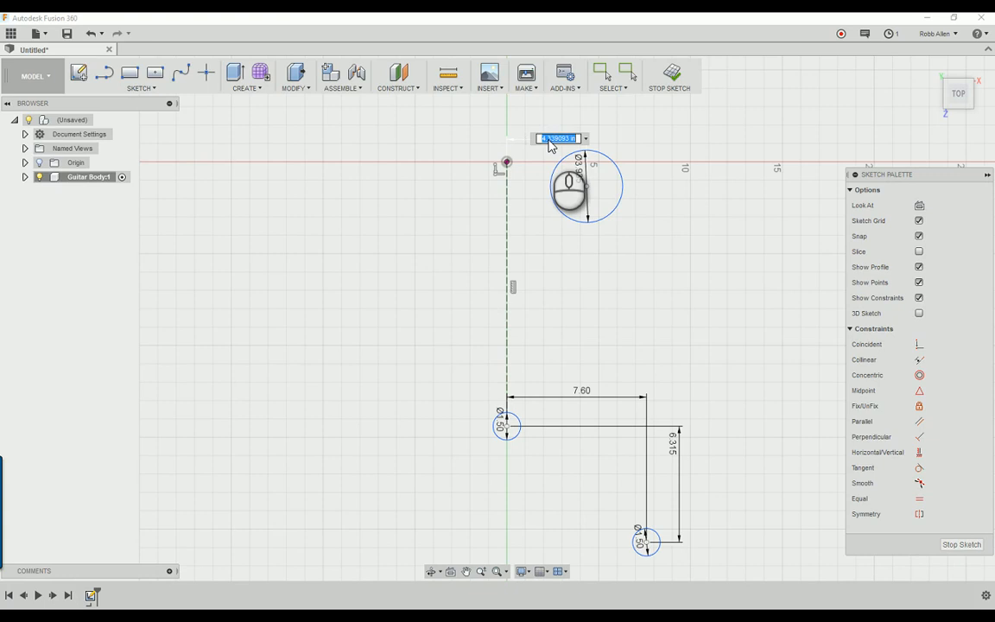
pyautogui.write('3.015')
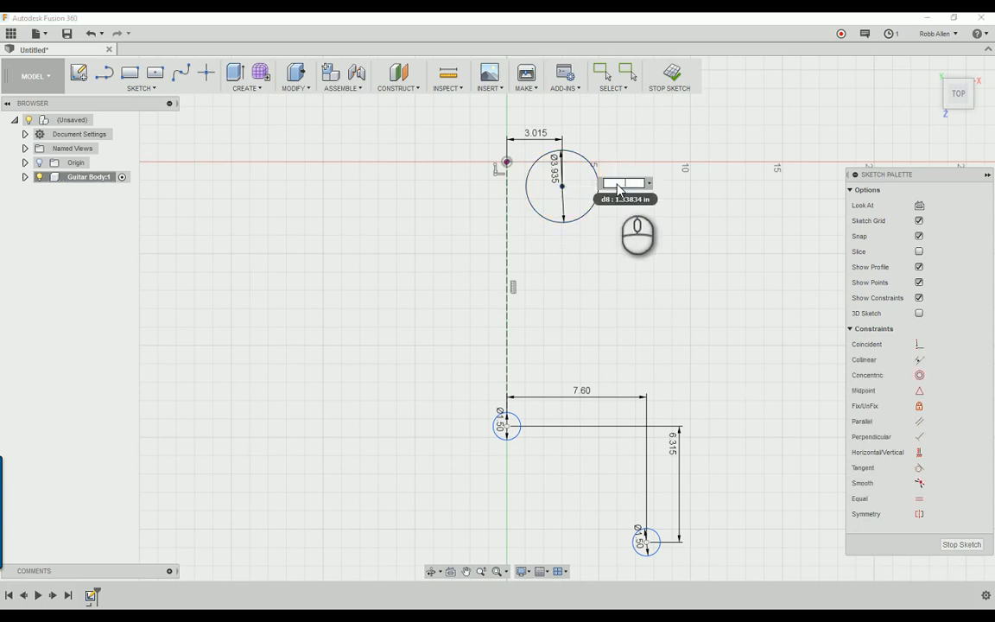
pyautogui.write('.598')
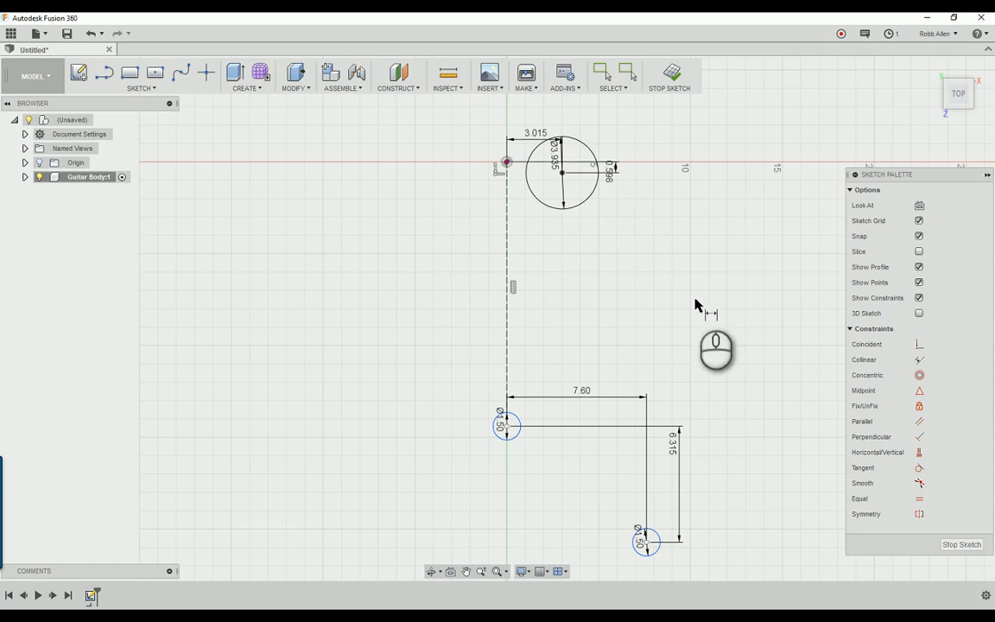
pyautogui.moveTo(193, 168)
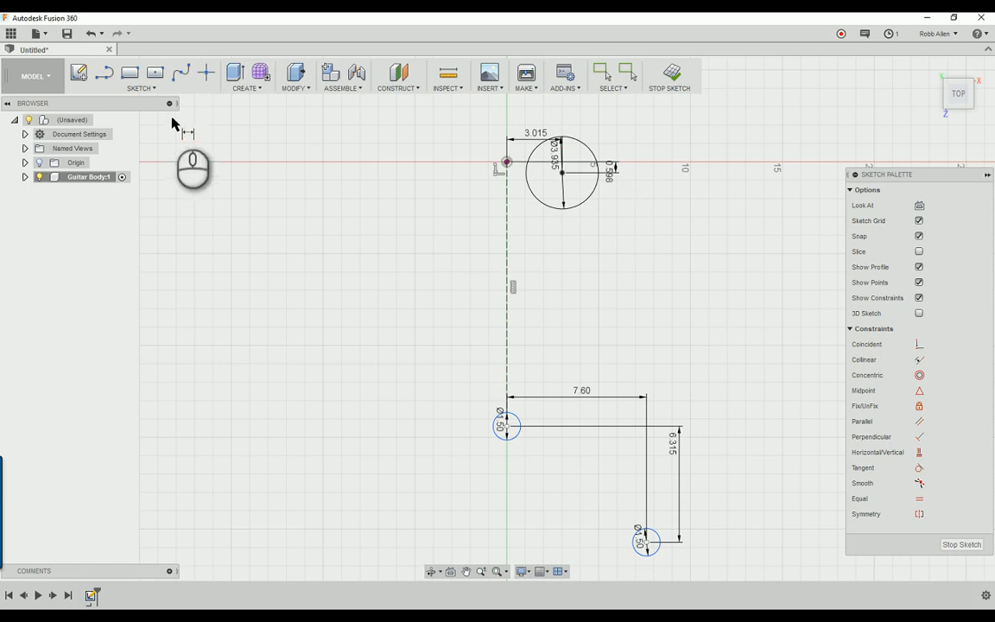
# Choose the 2-Point Circle tool from the sketch circle options
pyautogui.click(140, 87)
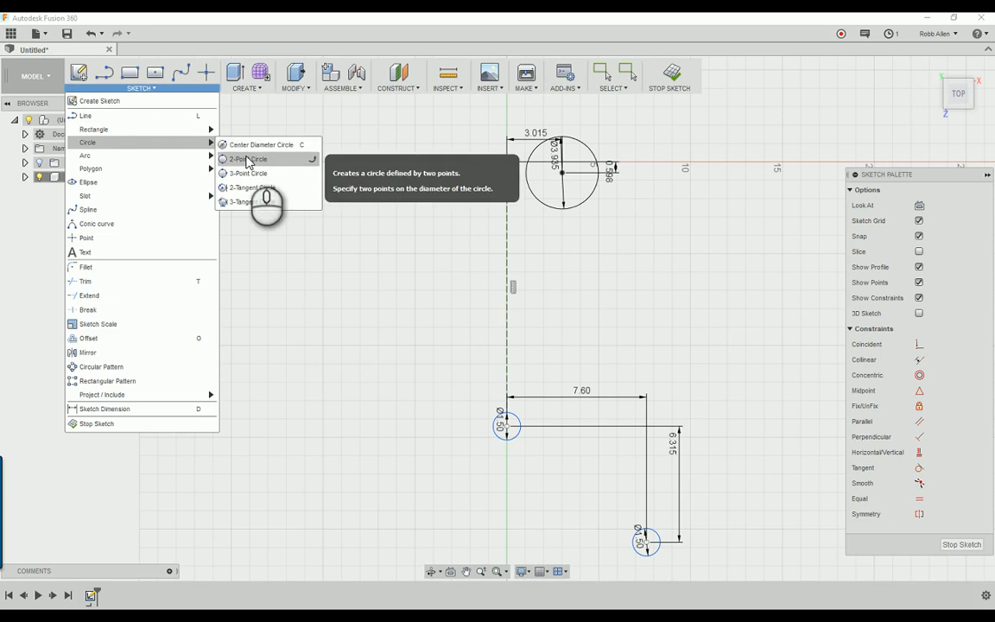
pyautogui.click(247, 159)
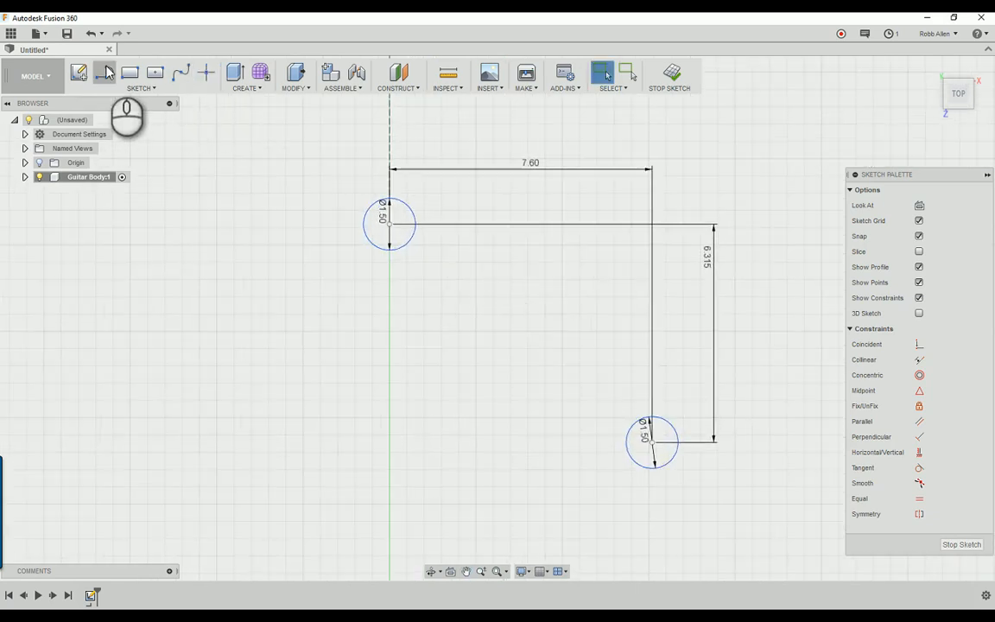
pyautogui.moveTo(78, 73)
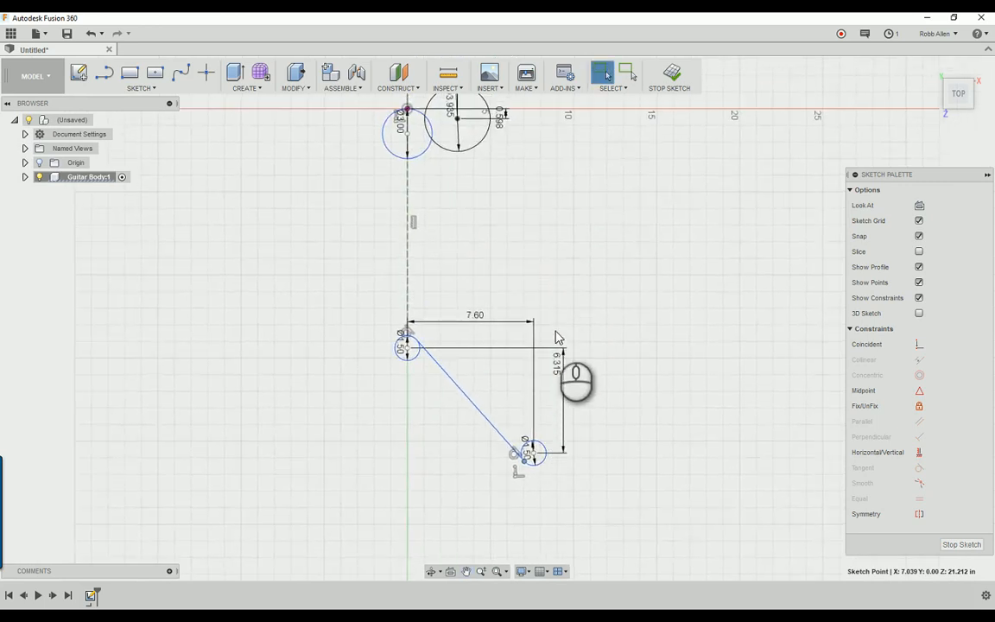
pyautogui.moveTo(551, 438)
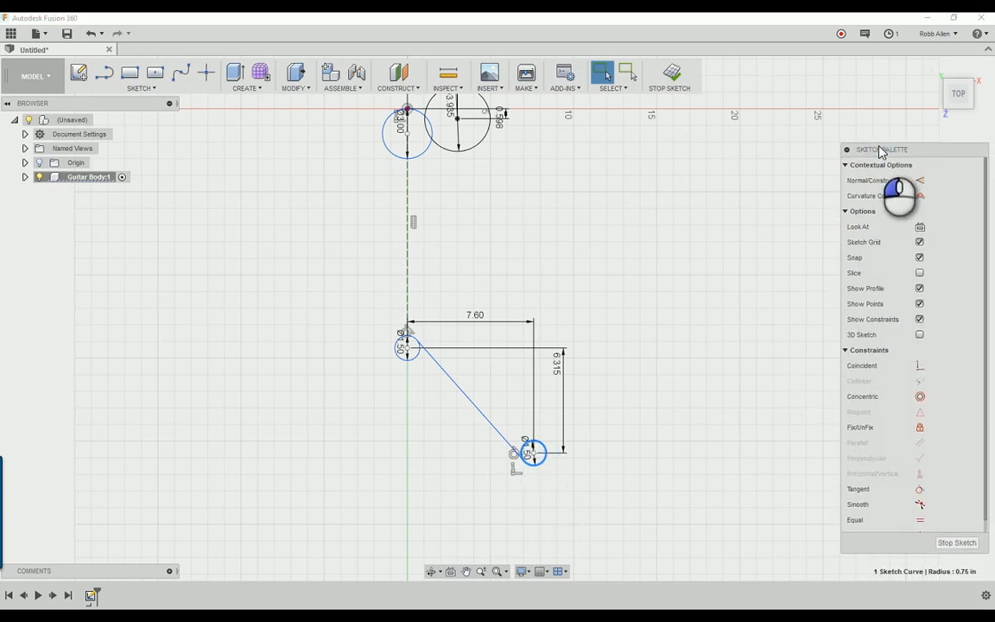
pyautogui.moveTo(920, 426)
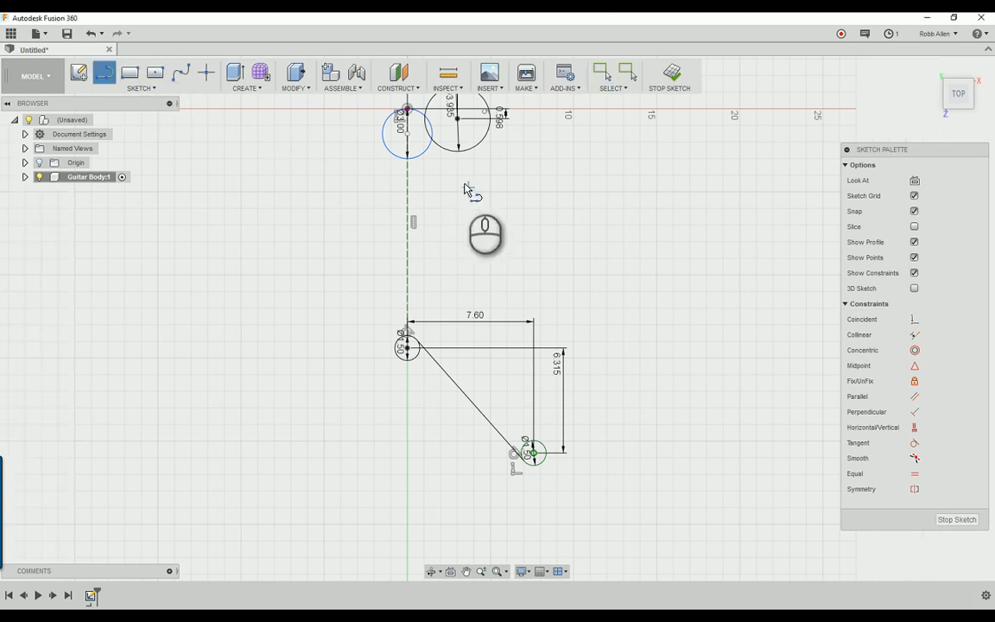
pyautogui.moveTo(457, 180)
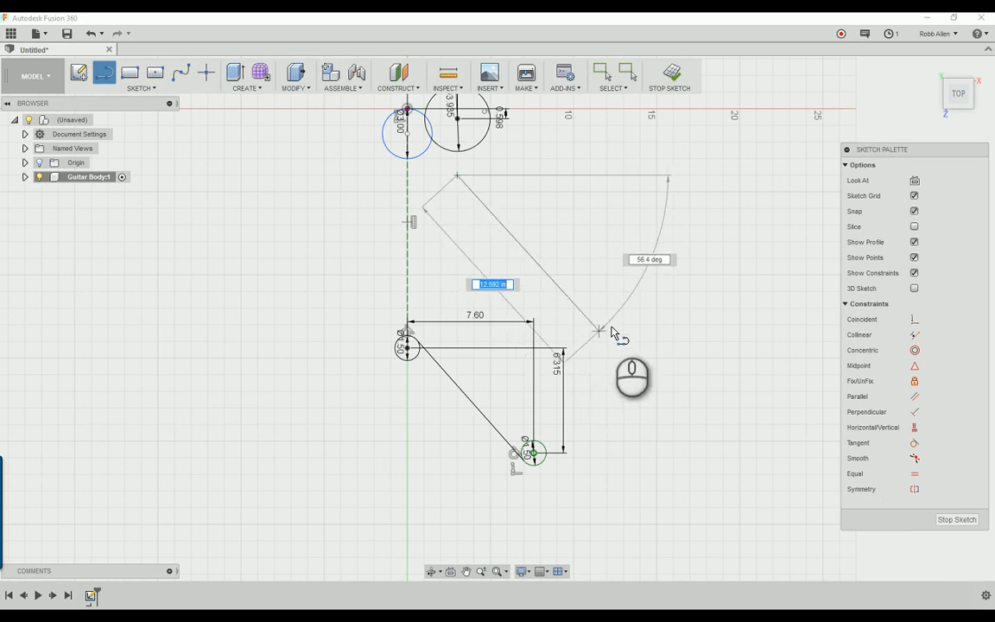
# Draw a long line from the upper circle toward the lower horn at 70 degrees
pyautogui.moveTo(600, 332); pyautogui.dragTo(570, 367)
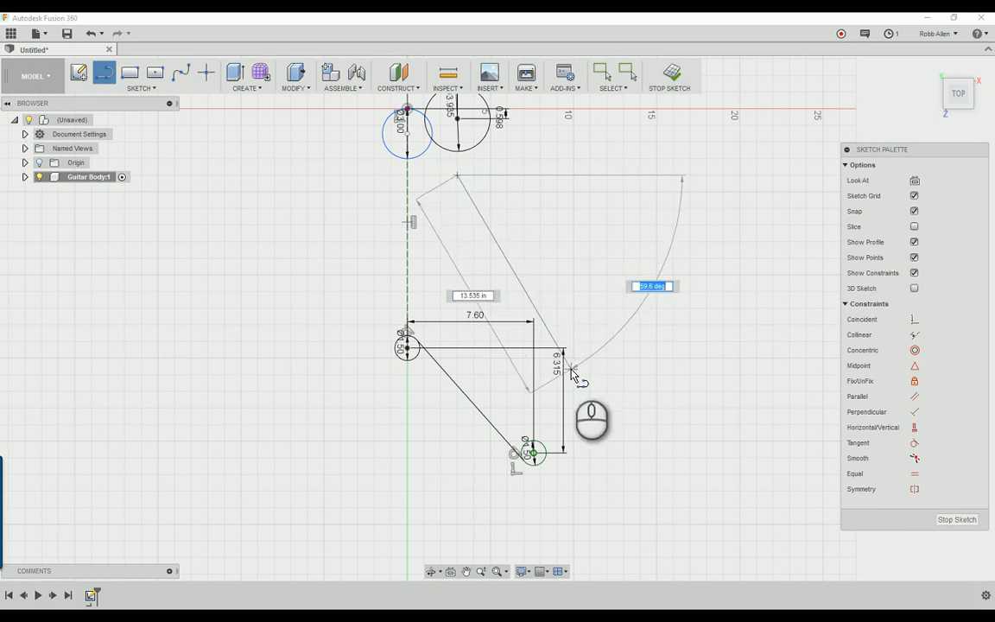
pyautogui.write('70.7°')
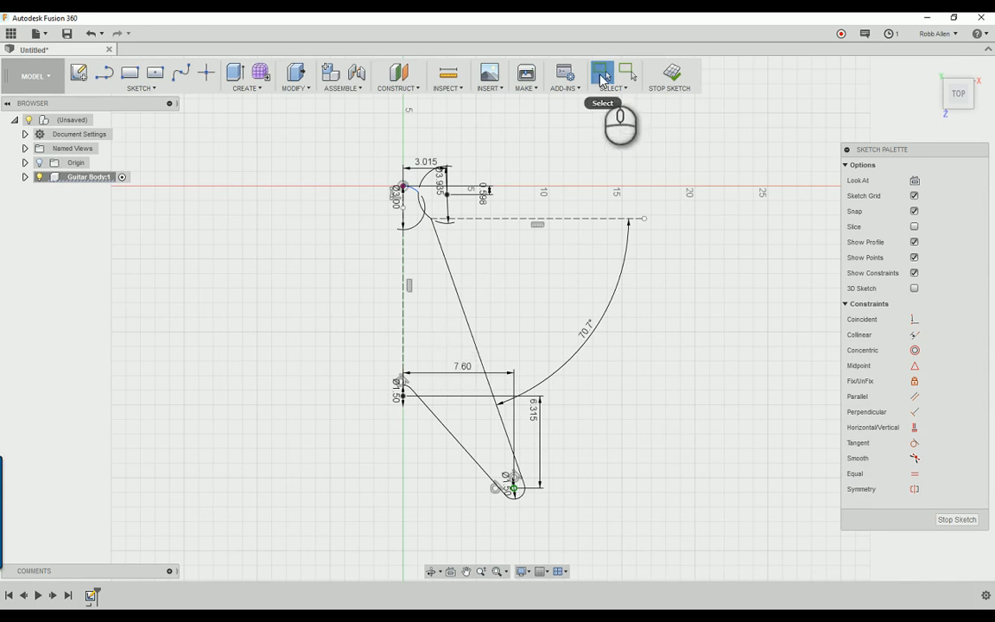
# Mirror the six half-outline curves across the vertical construction centreline
pyautogui.click(455, 284)
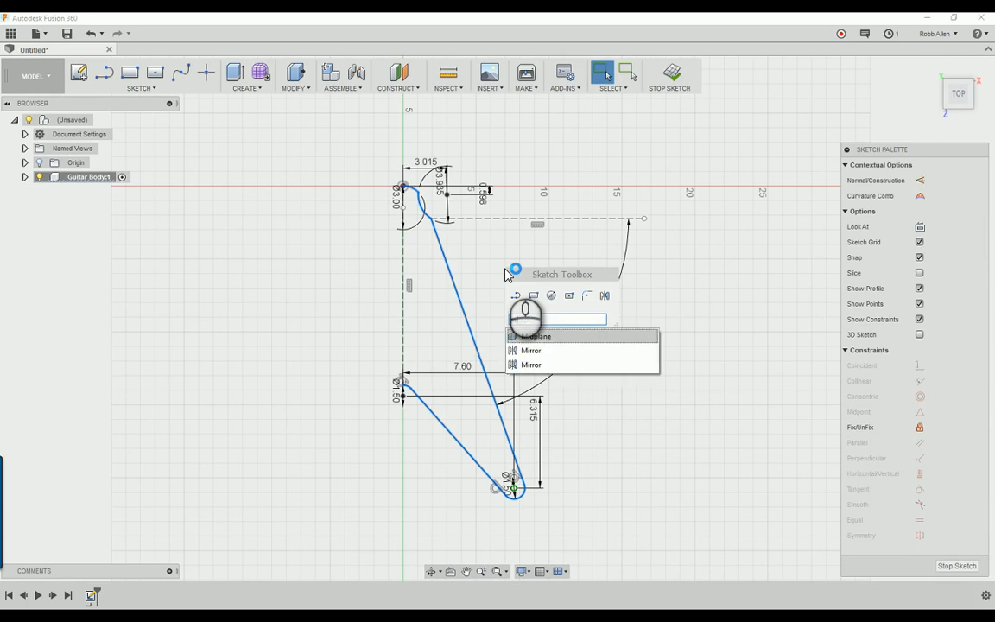
pyautogui.write('mirl')
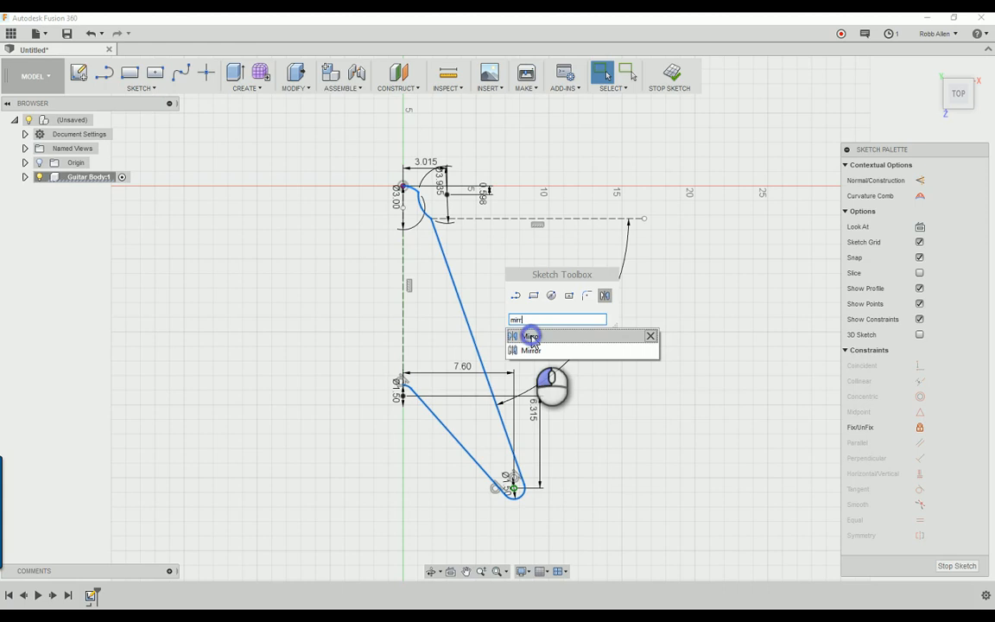
pyautogui.click(531, 336)
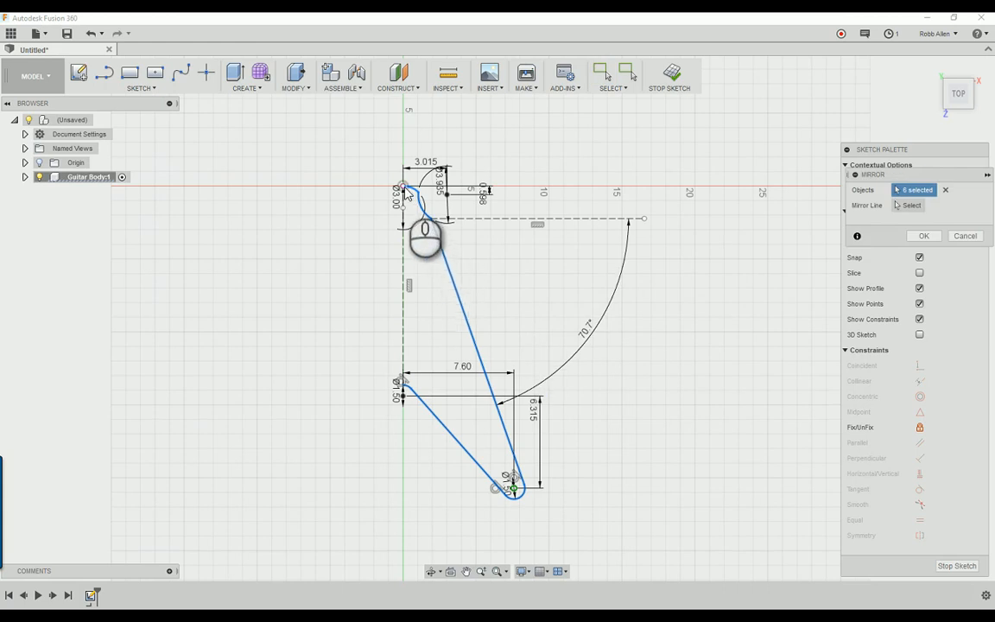
pyautogui.moveTo(475, 231)
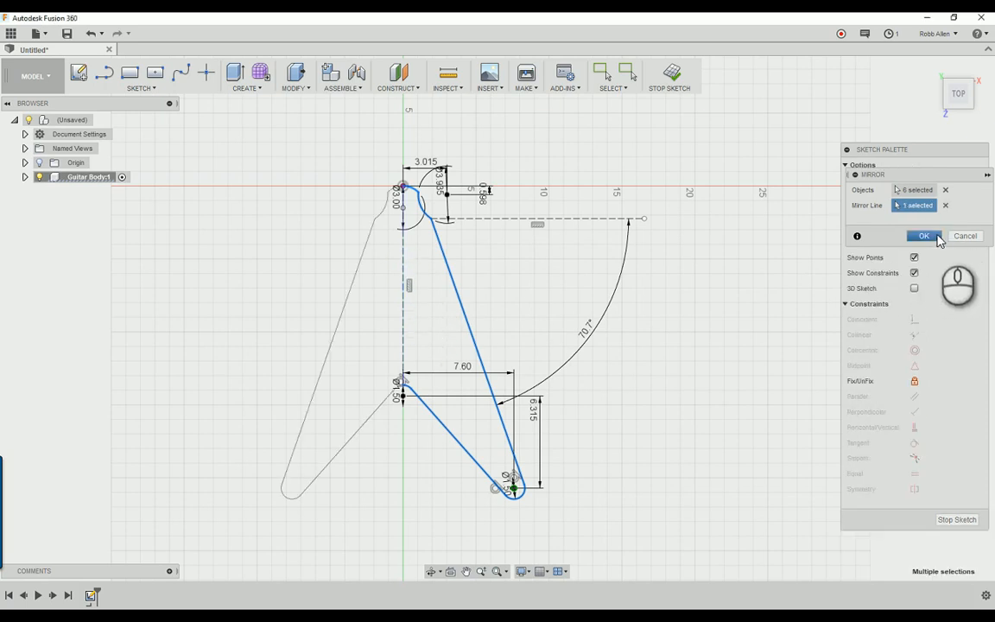
pyautogui.click(923, 236)
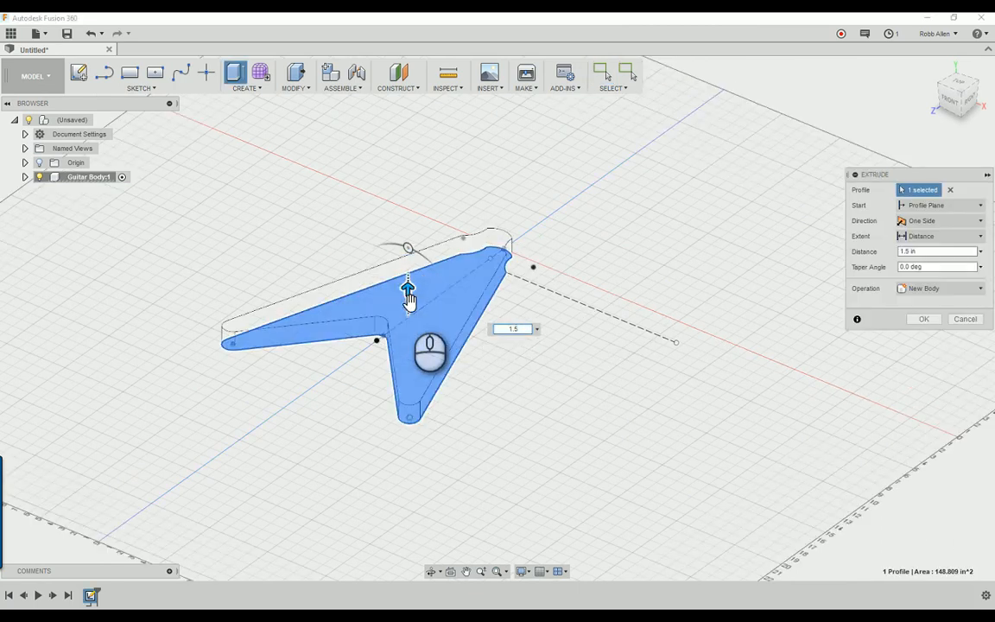
# Extrude the V profile 1.5 in as a new body
pyautogui.click(965, 318)
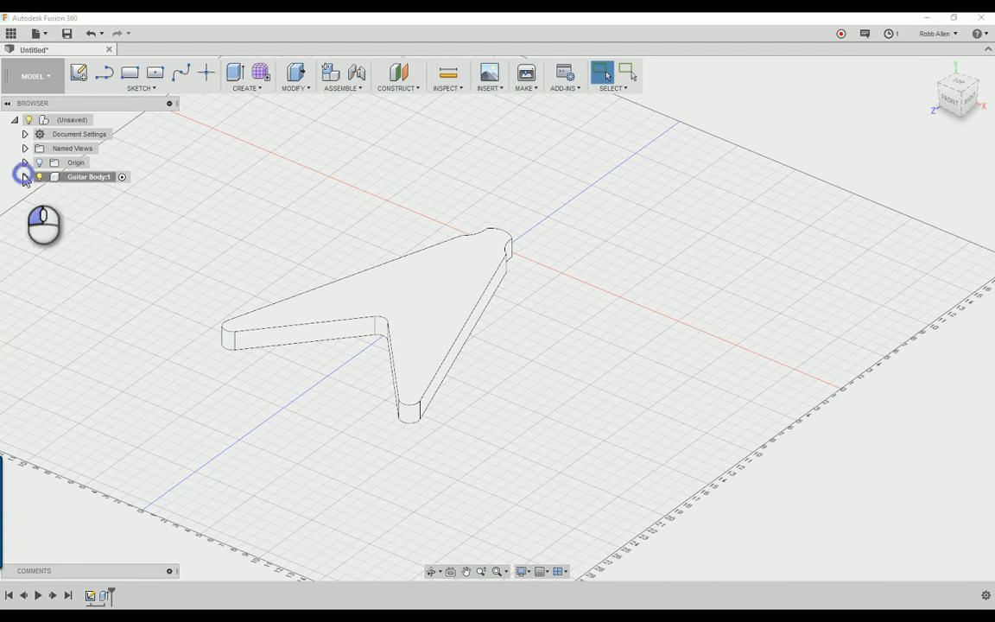
# Add an offset plane from the ground plane and rename Plane1 to 'Mid plane'
pyautogui.click(26, 176)
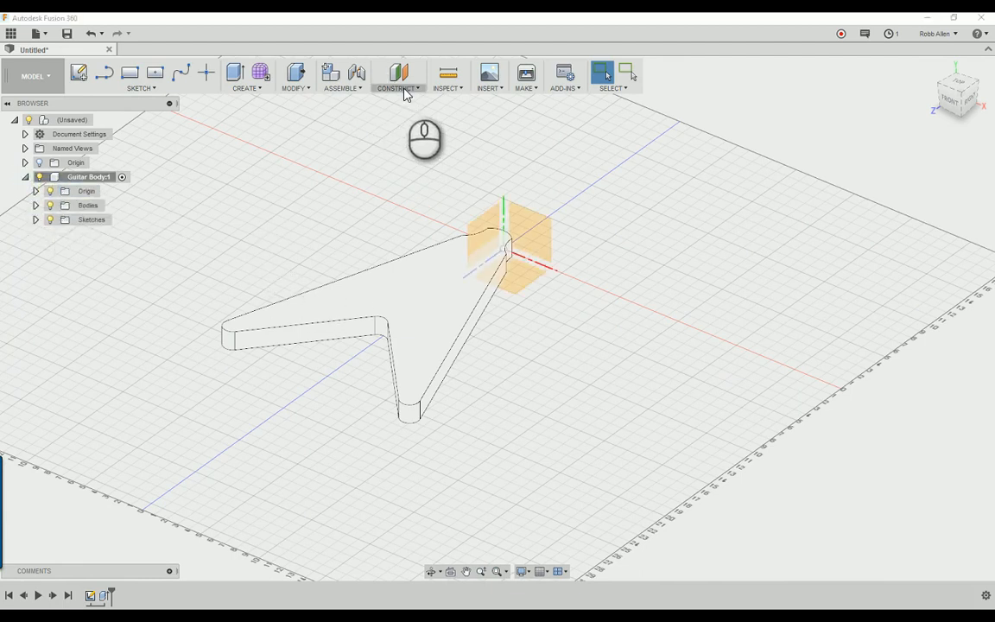
pyautogui.click(398, 73)
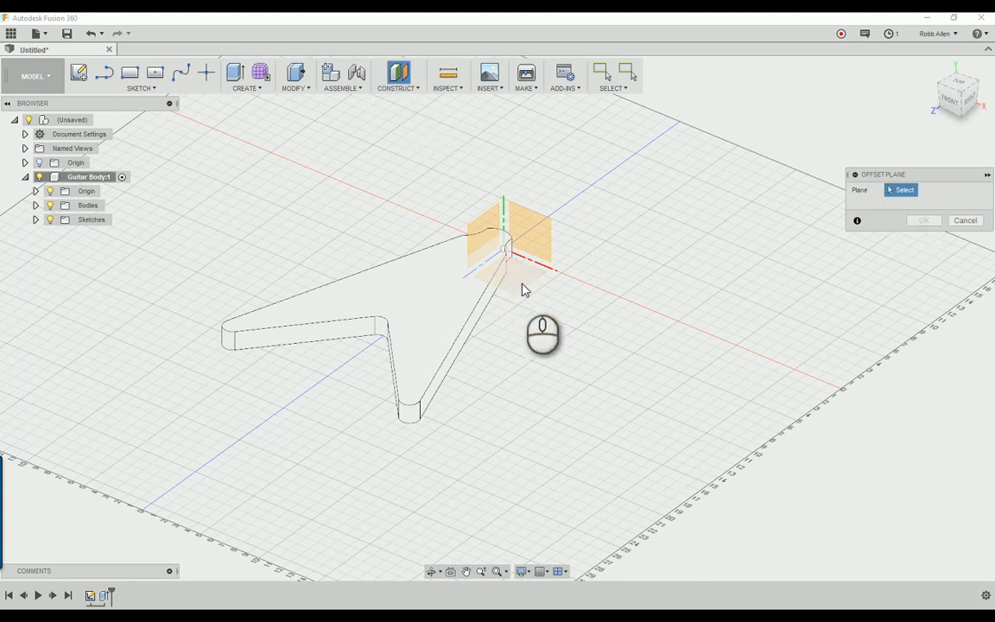
pyautogui.moveTo(521, 284)
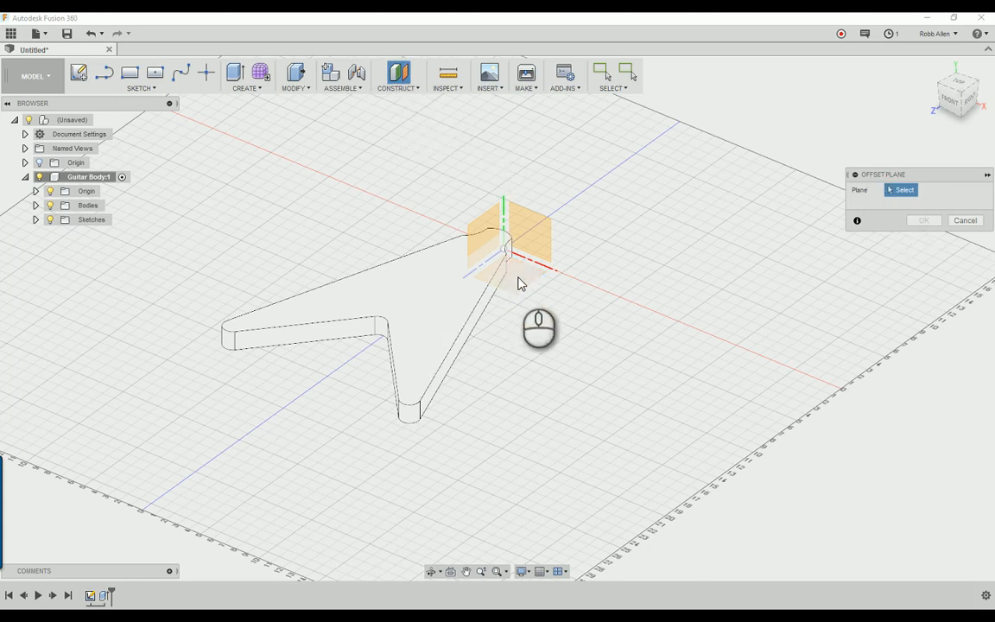
pyautogui.click(514, 276)
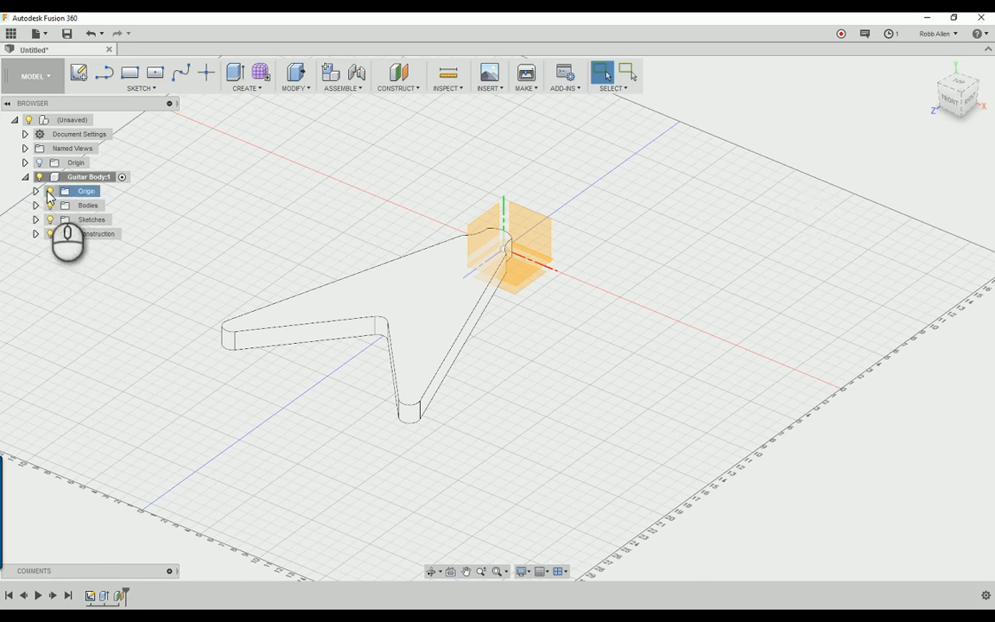
pyautogui.click(37, 233)
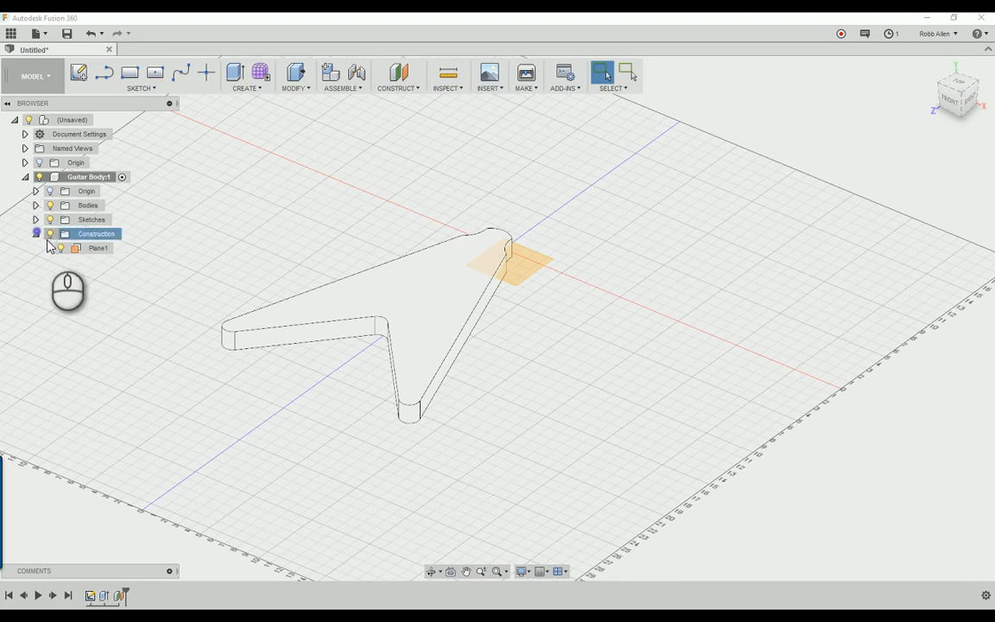
pyautogui.click(97, 248)
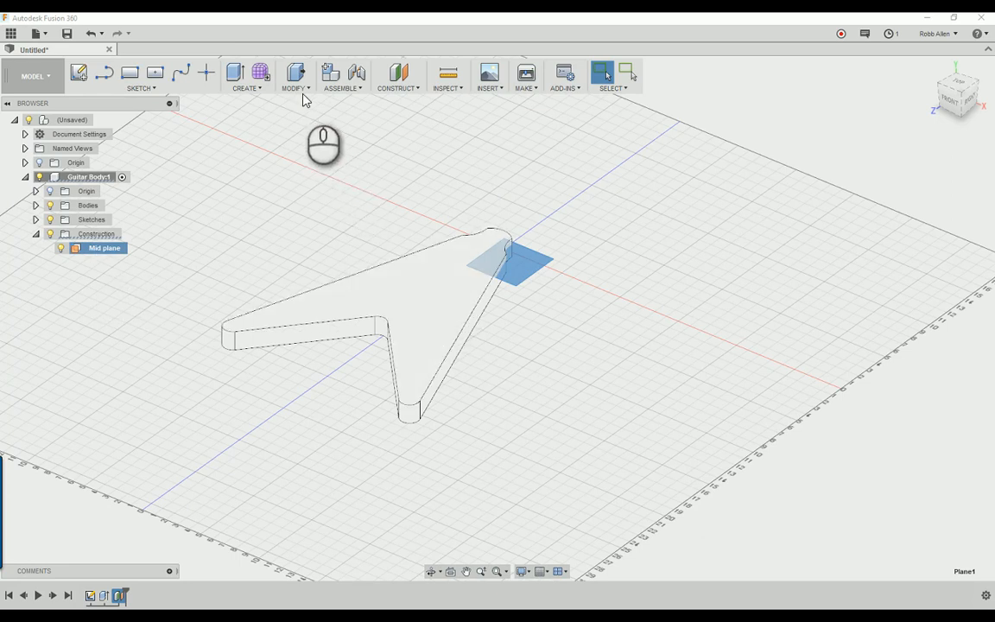
# Split the 1.5 in V body with Mid plane as the splitting tool
pyautogui.click(294, 76)
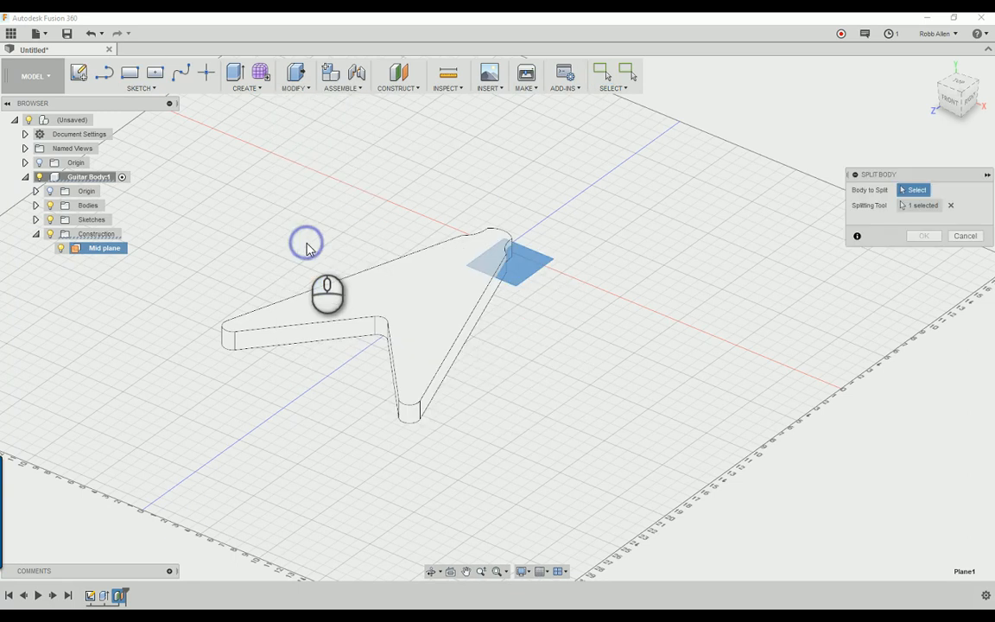
pyautogui.moveTo(439, 313)
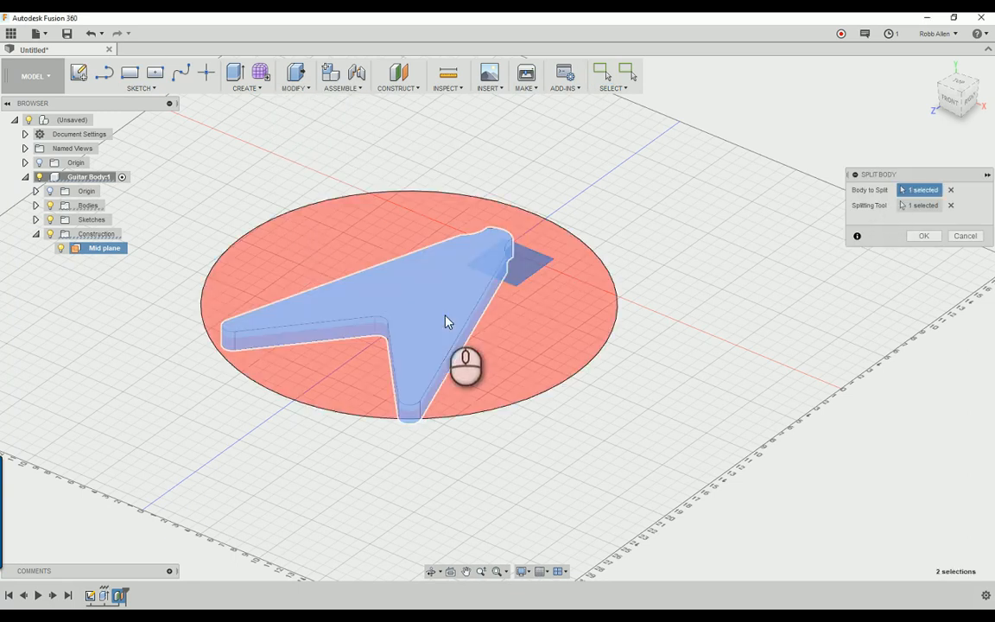
pyautogui.click(951, 204)
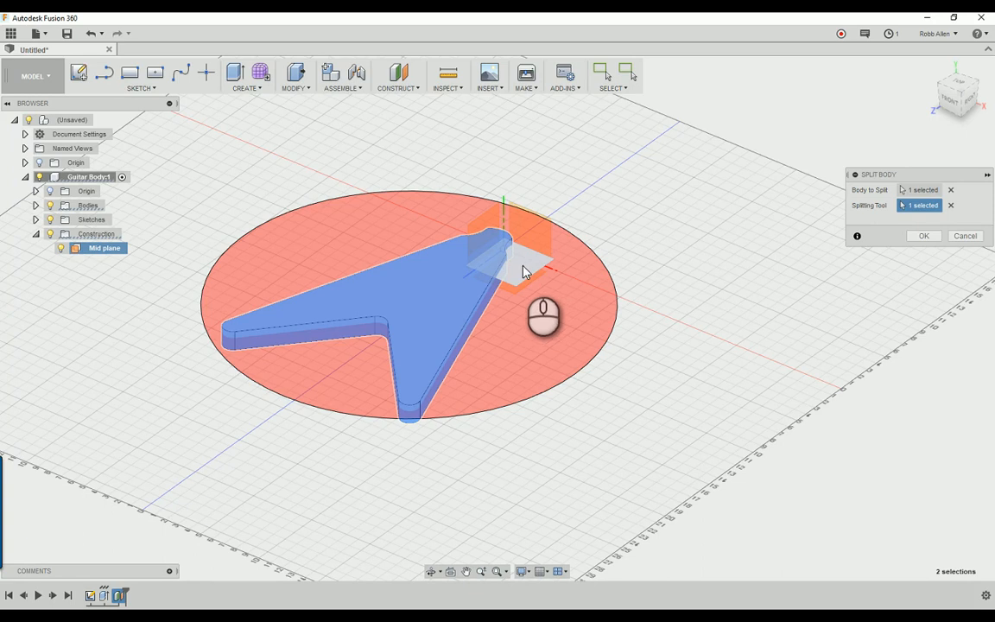
pyautogui.moveTo(587, 285)
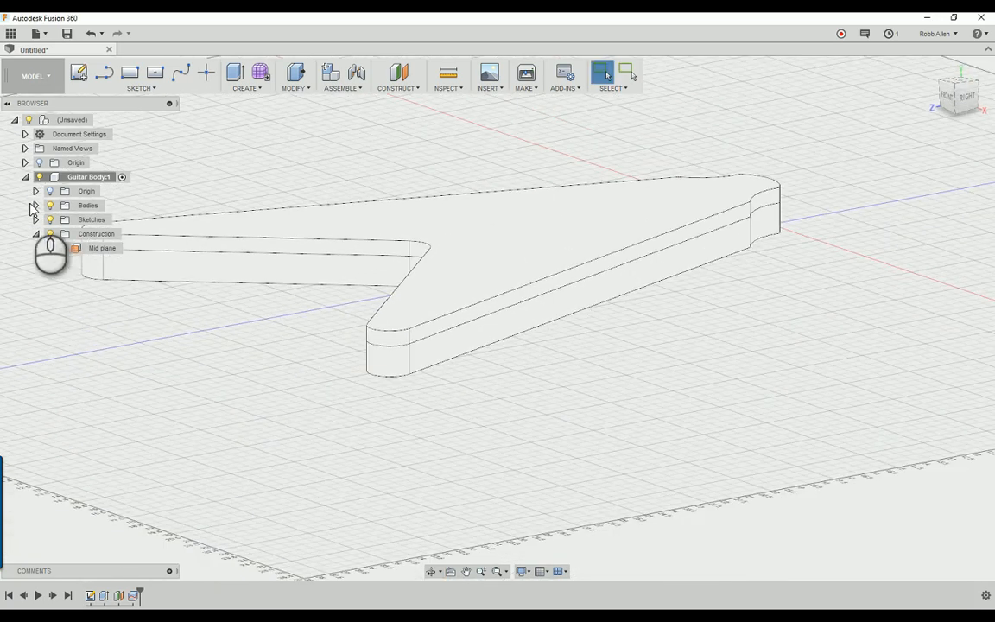
# Expand the Bodies folder and rename the split halves 'Lower' and 'Top'
pyautogui.click(35, 205)
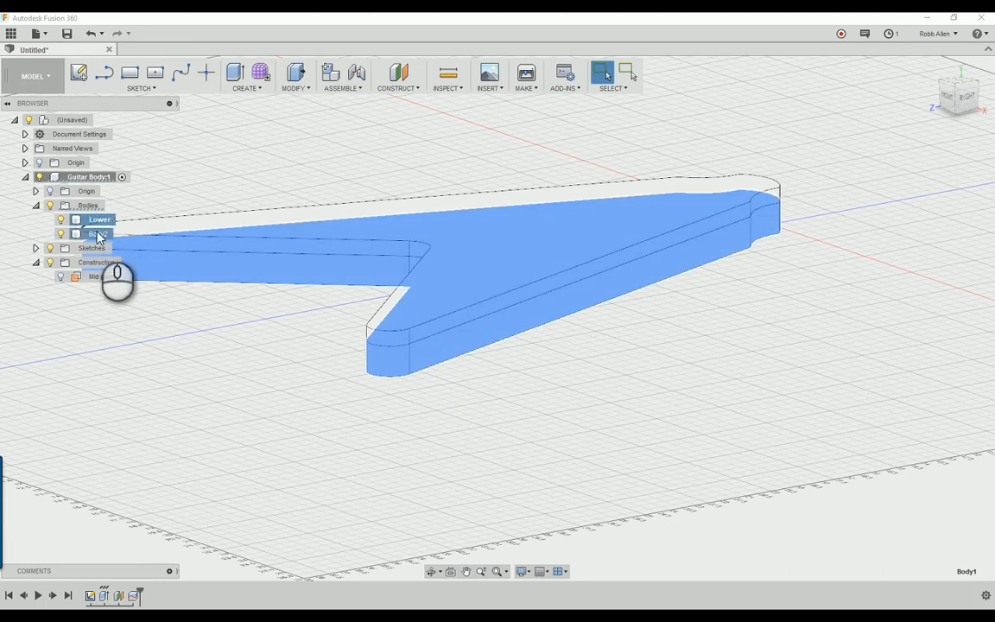
pyautogui.doubleClick(98, 233)
pyautogui.write('Top')
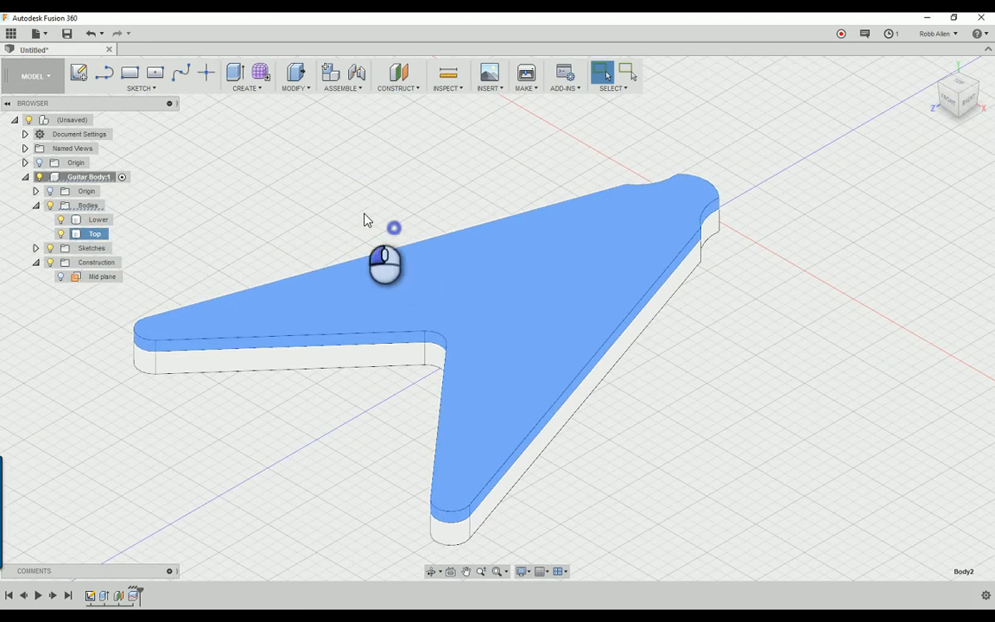
pyautogui.click(61, 233)
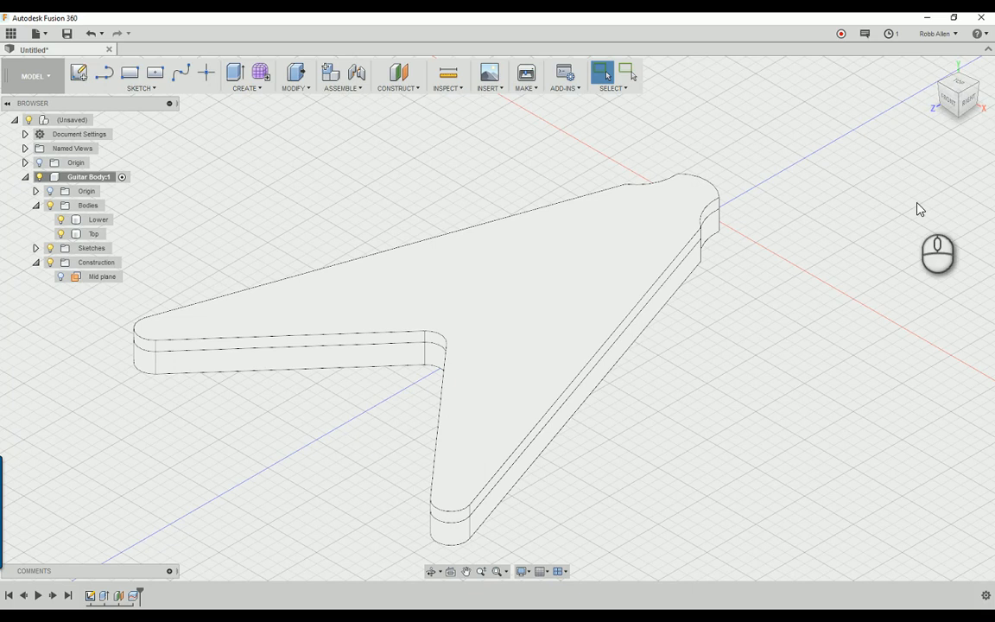
pyautogui.moveTo(917, 207)
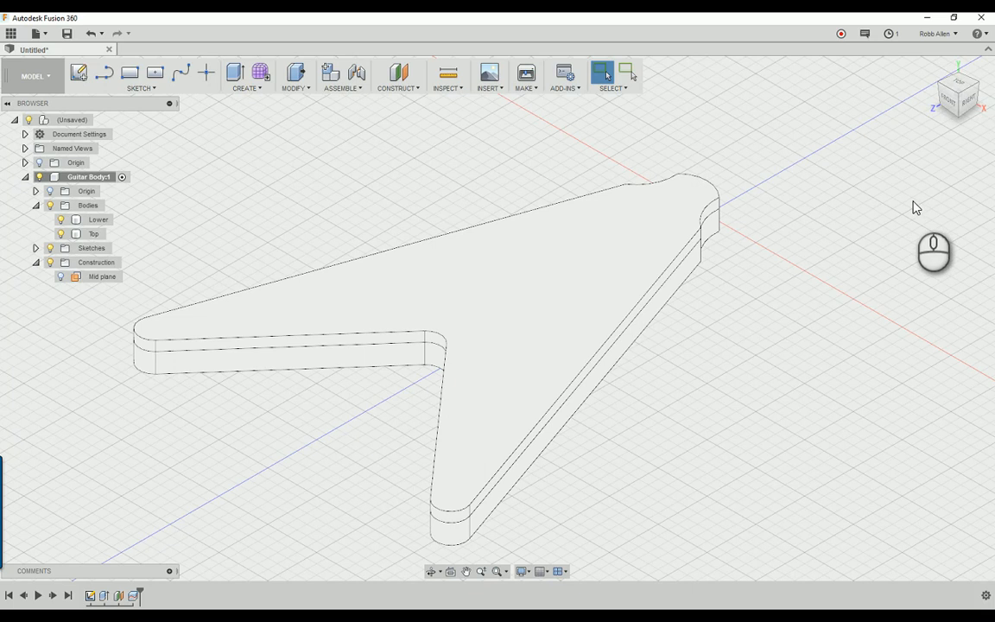